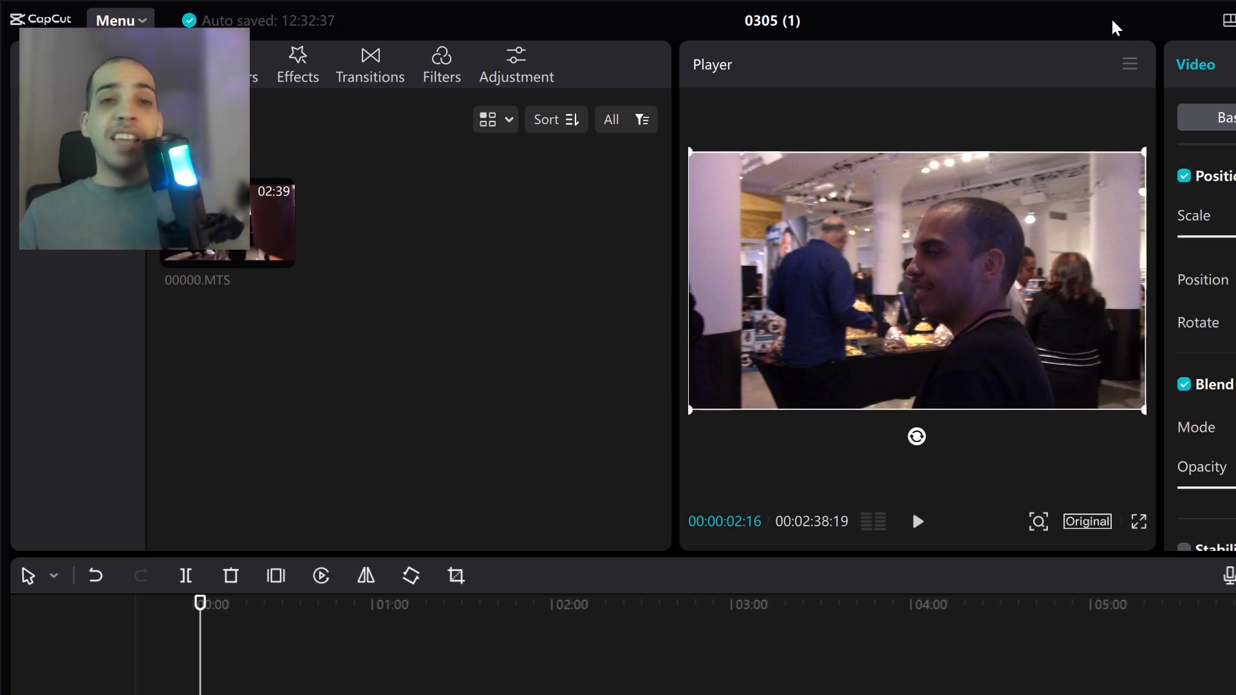
mouse_move(1040, 102)
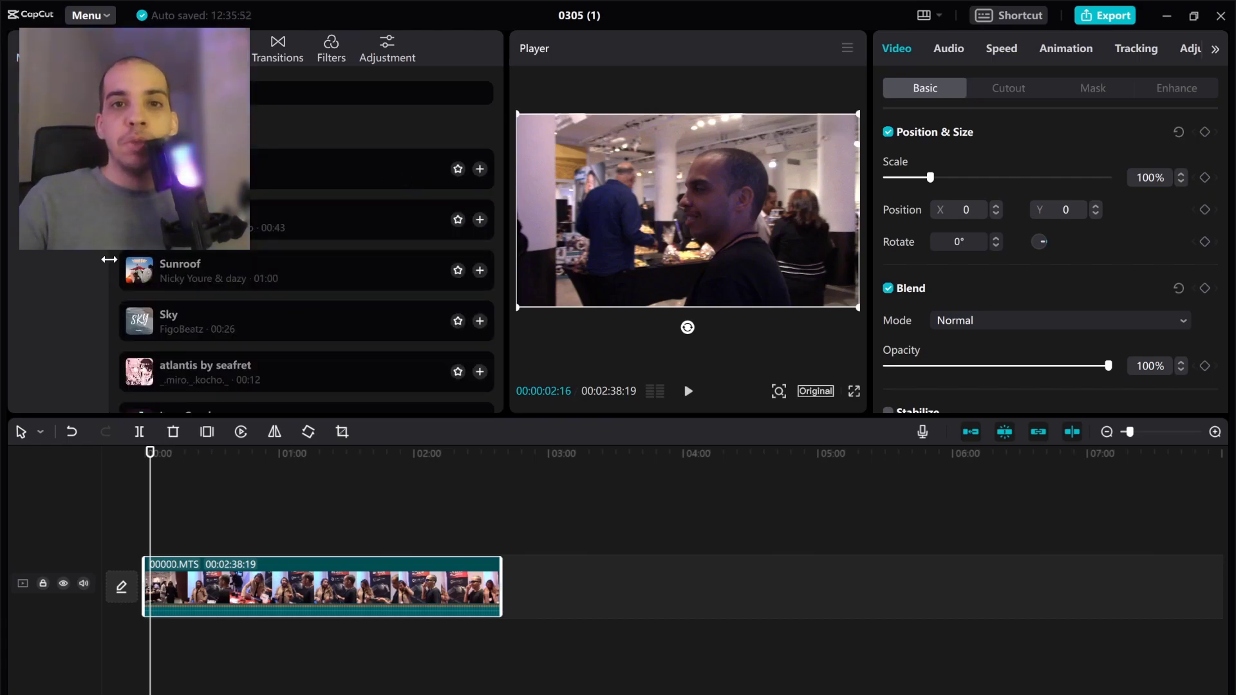
Scroll down through the music library list.
scroll(down, 3)
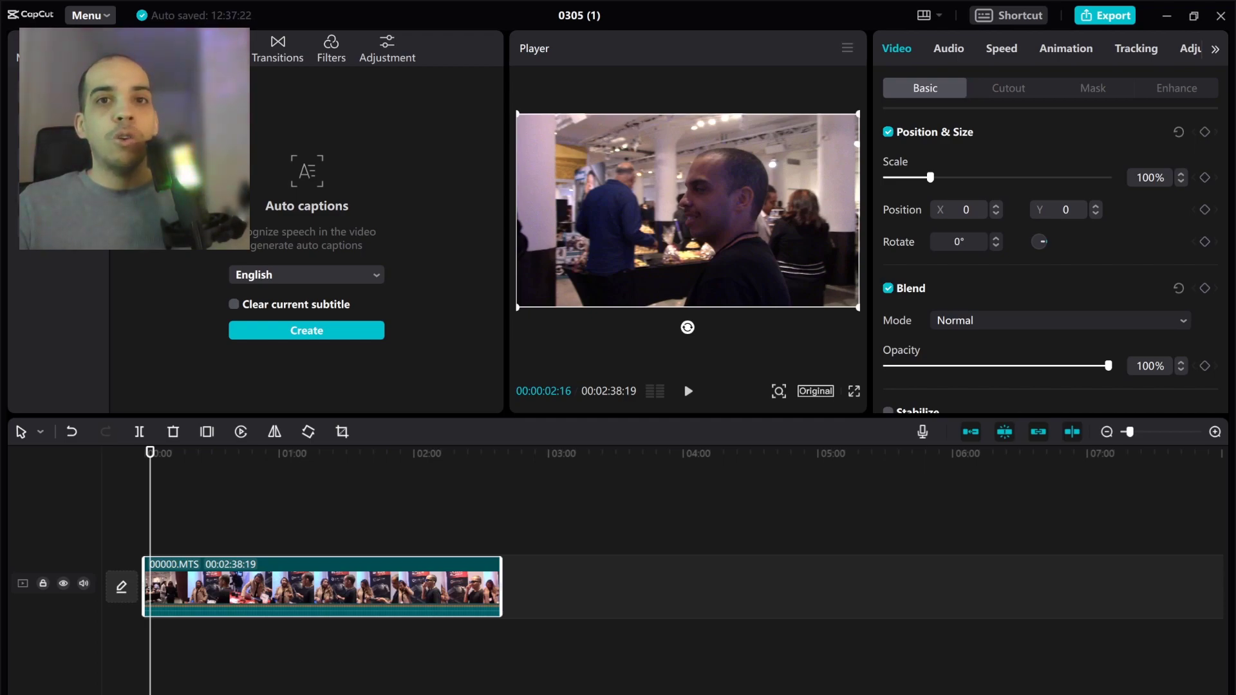
Keep English as the caption language and create auto captions from the clip's speech.
click(306, 274)
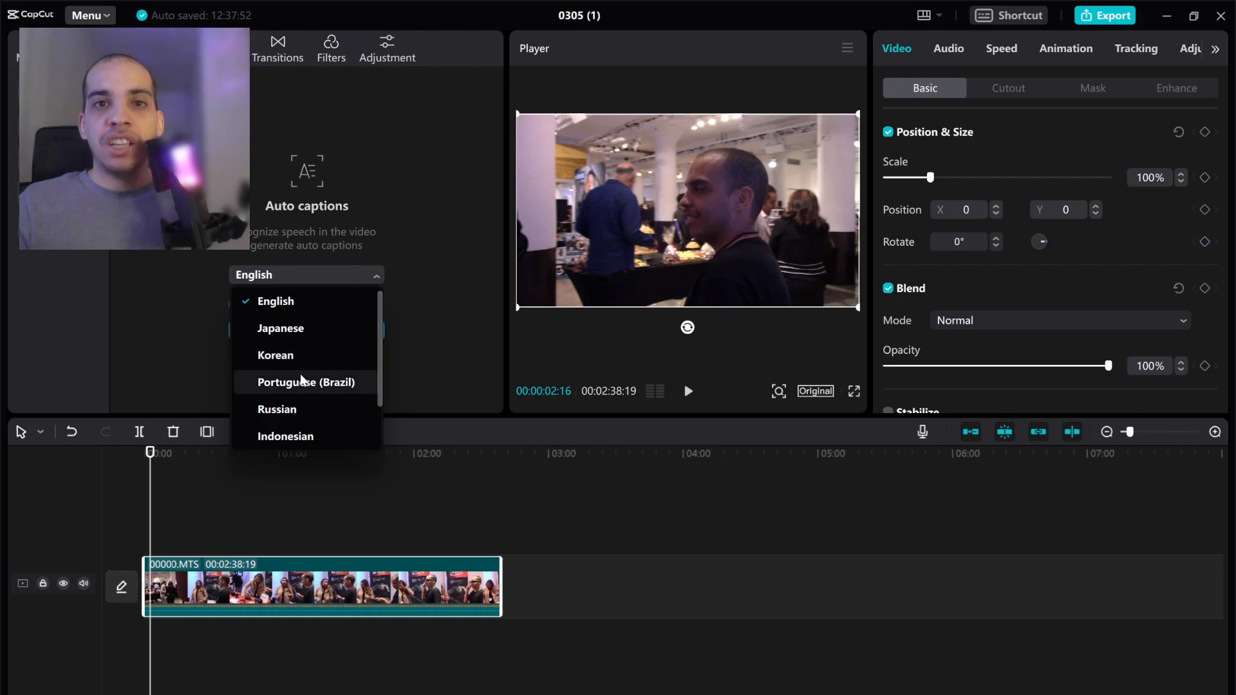
mouse_move(308, 355)
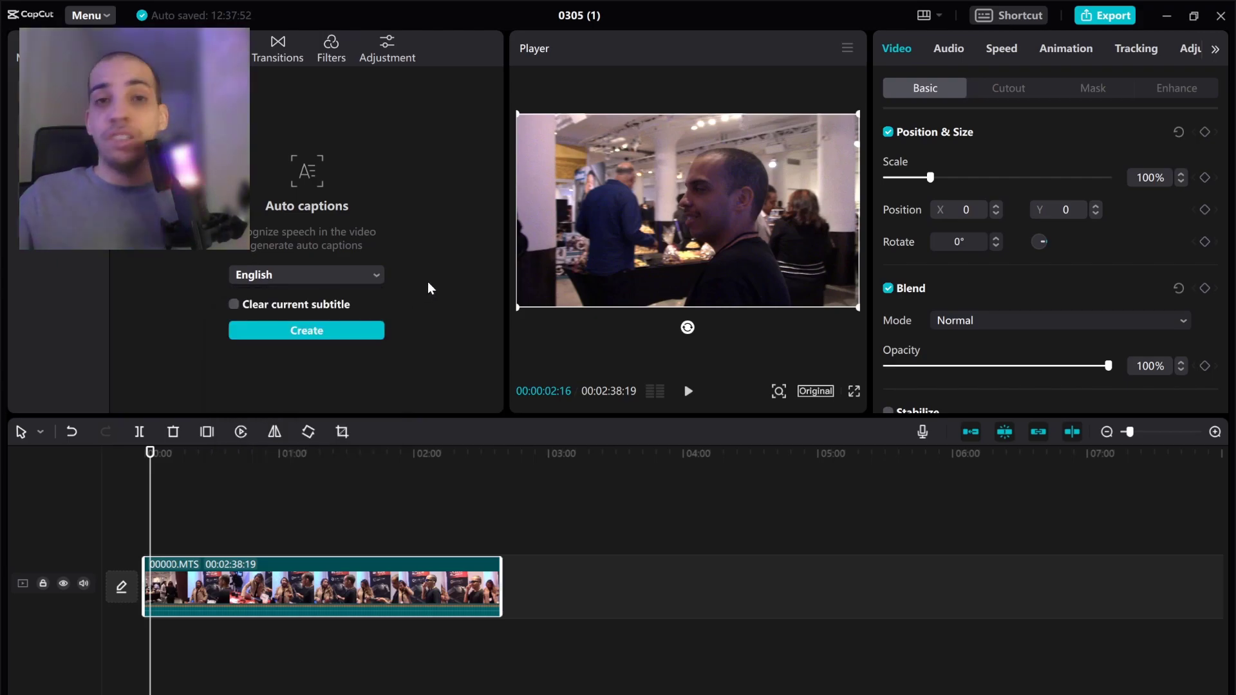
click(306, 274)
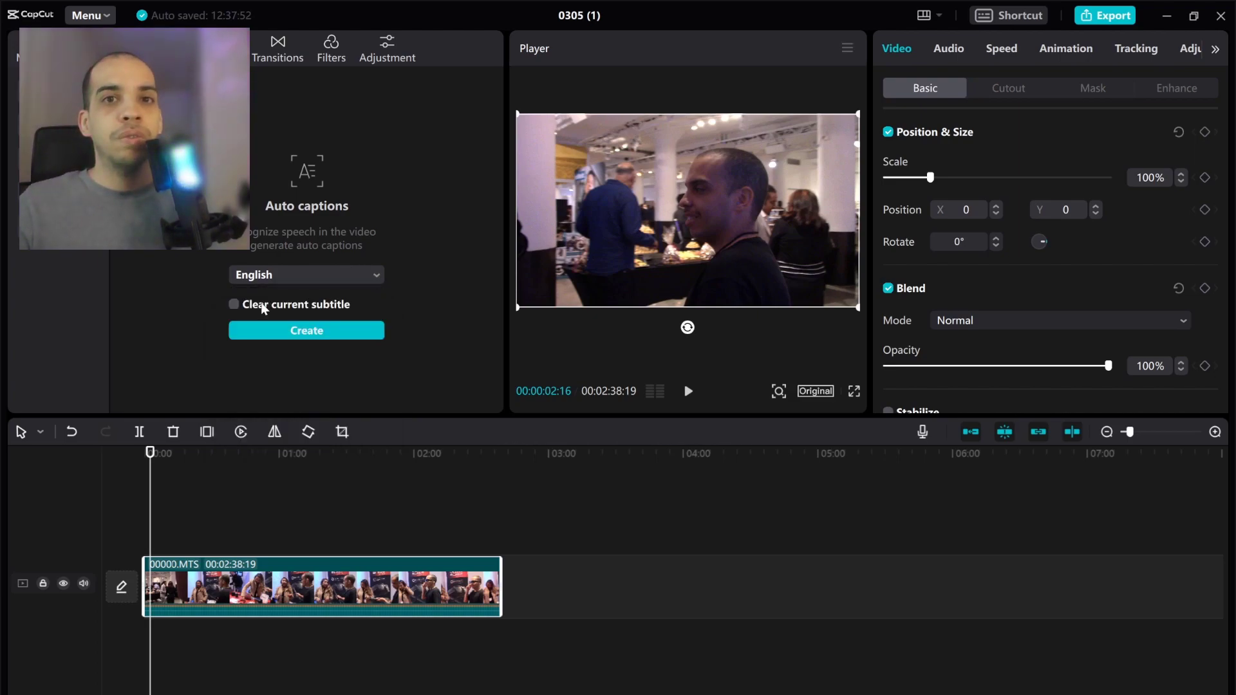
click(306, 330)
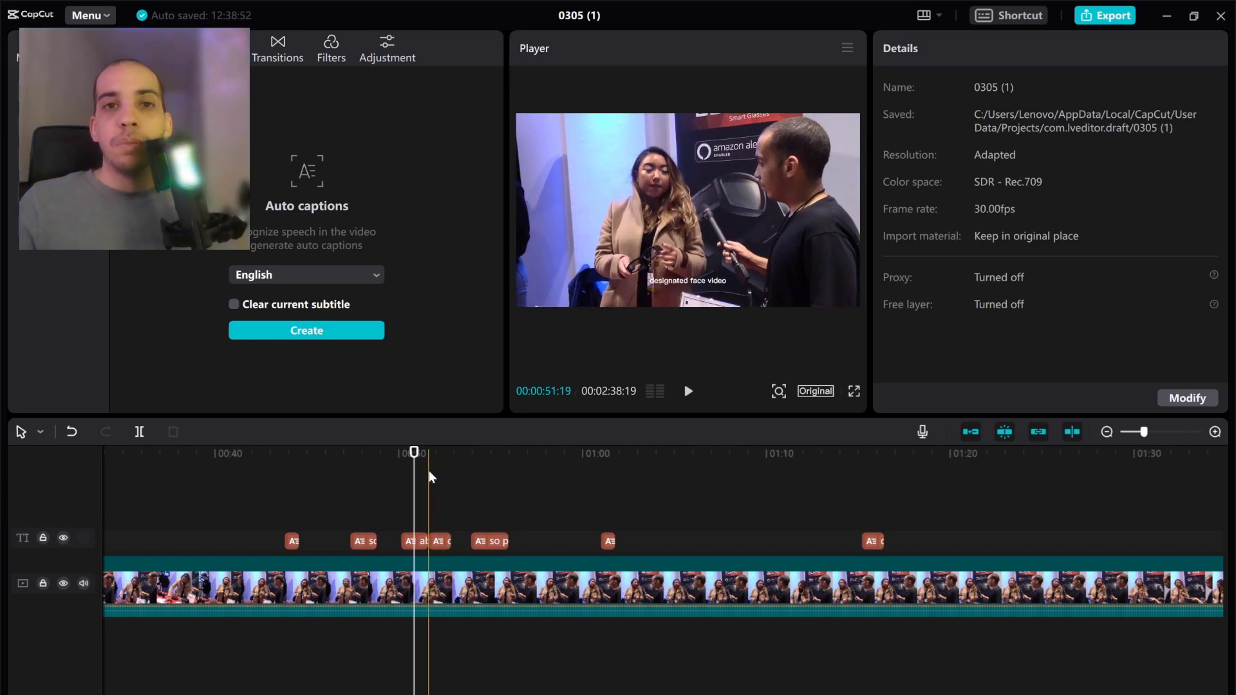
Give all captions the outlined preset style, Barlow font and size 8.
click(395, 483)
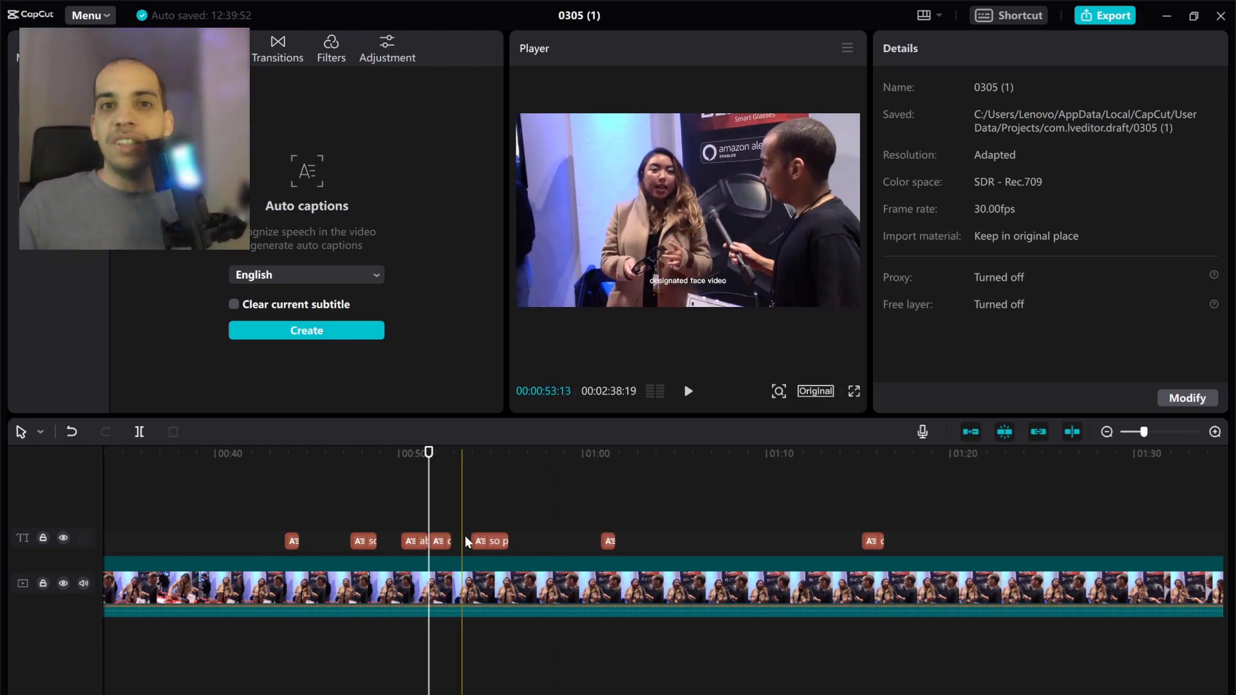
click(410, 541)
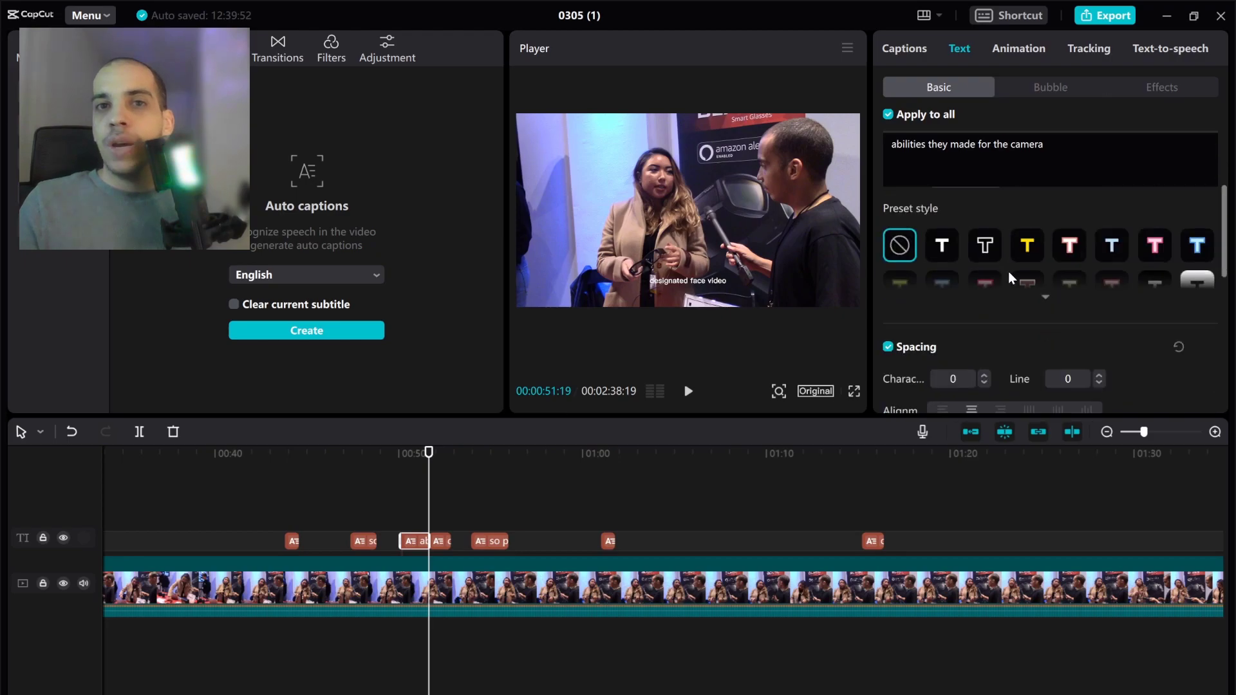
click(984, 245)
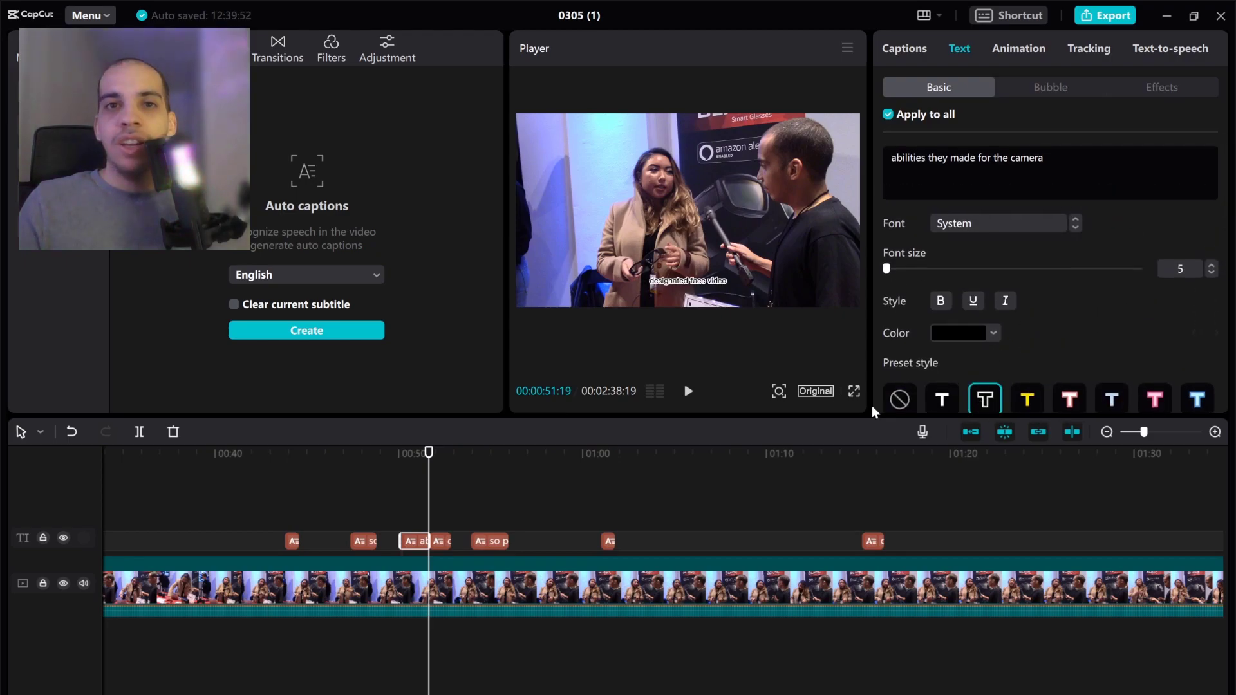
click(1212, 264)
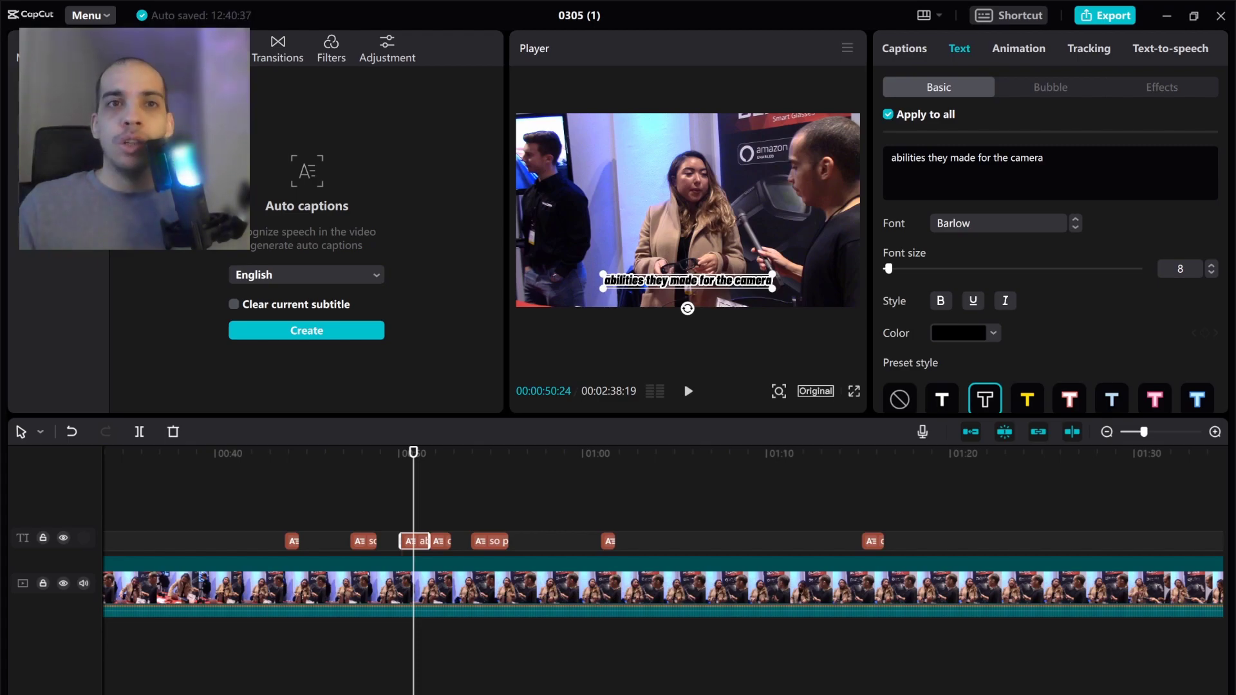
mouse_move(335, 385)
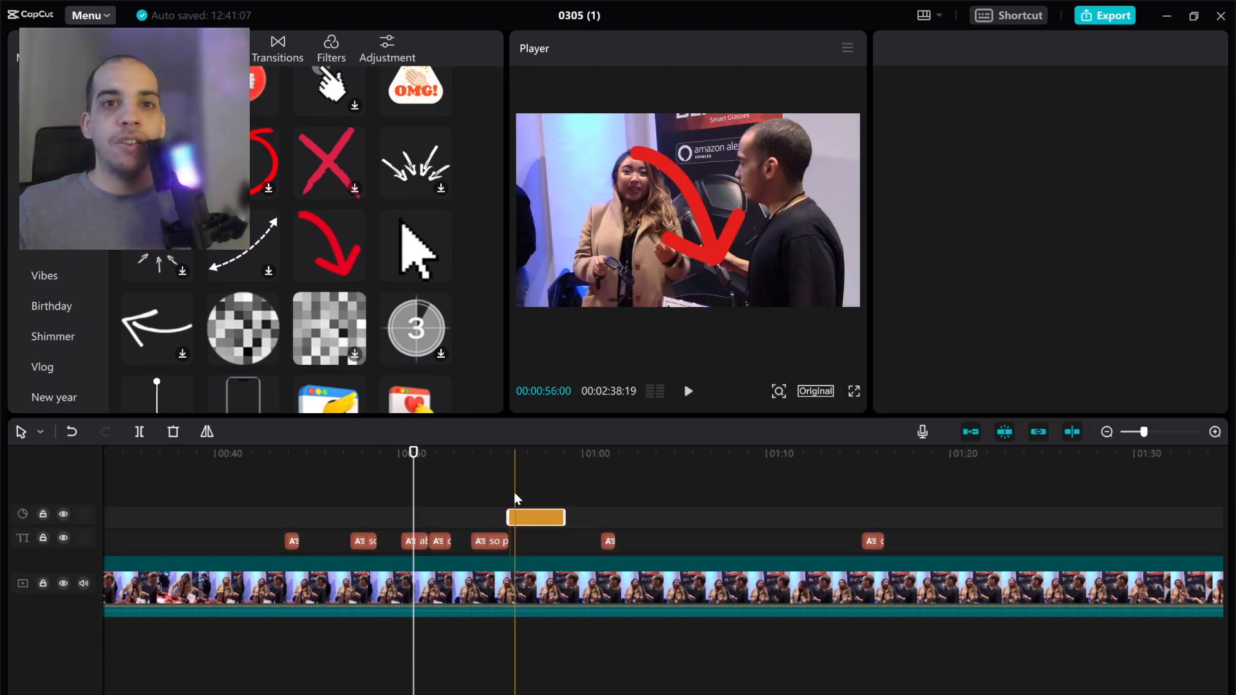
Add the red arrow and mosaic stickers, enlarging the mosaic over the man's face.
click(535, 517)
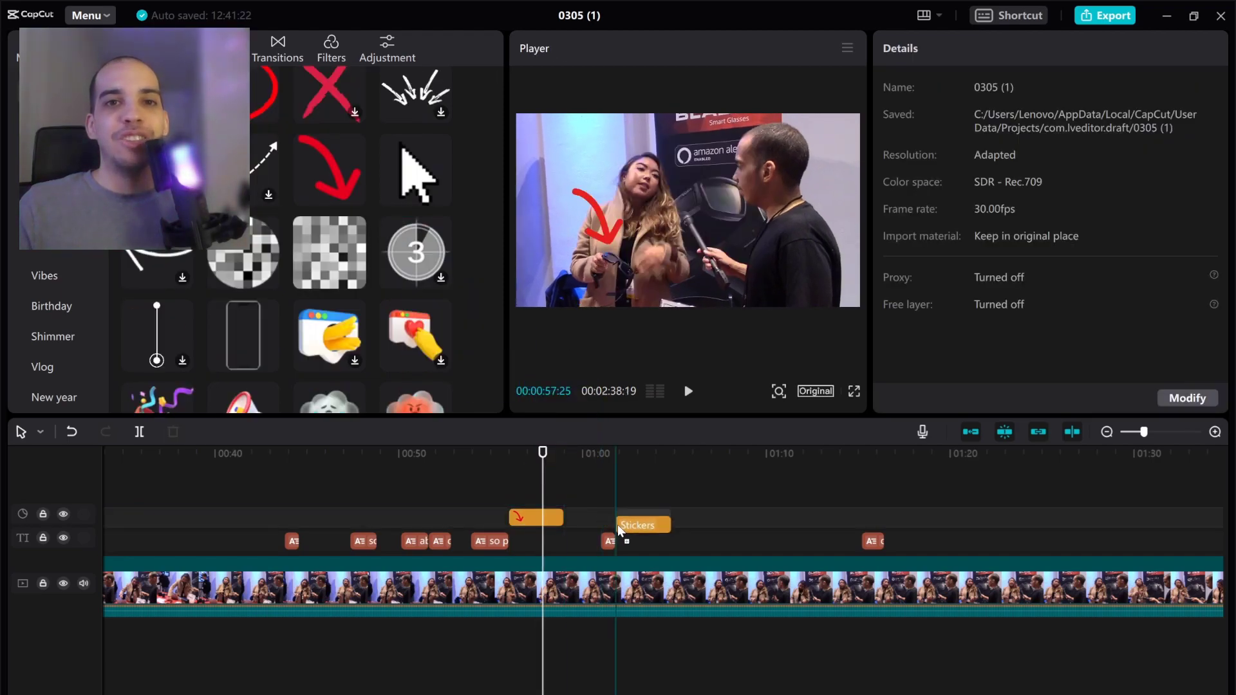
click(643, 517)
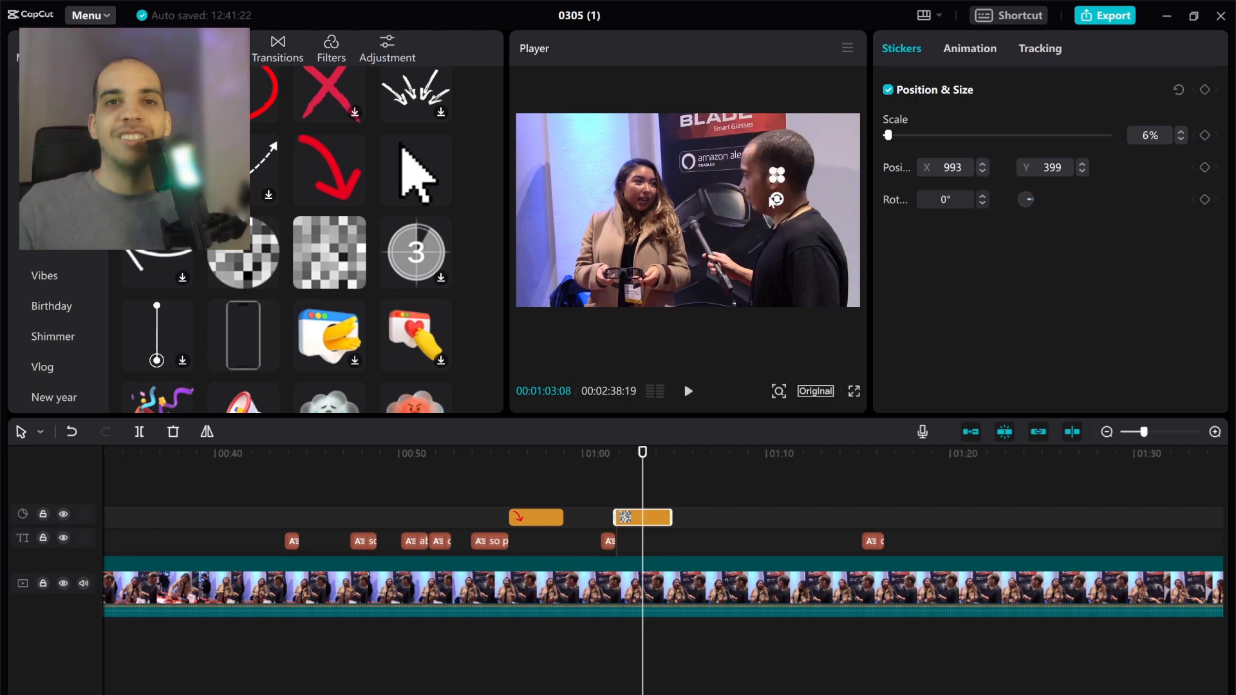
drag(889, 135, 906, 134)
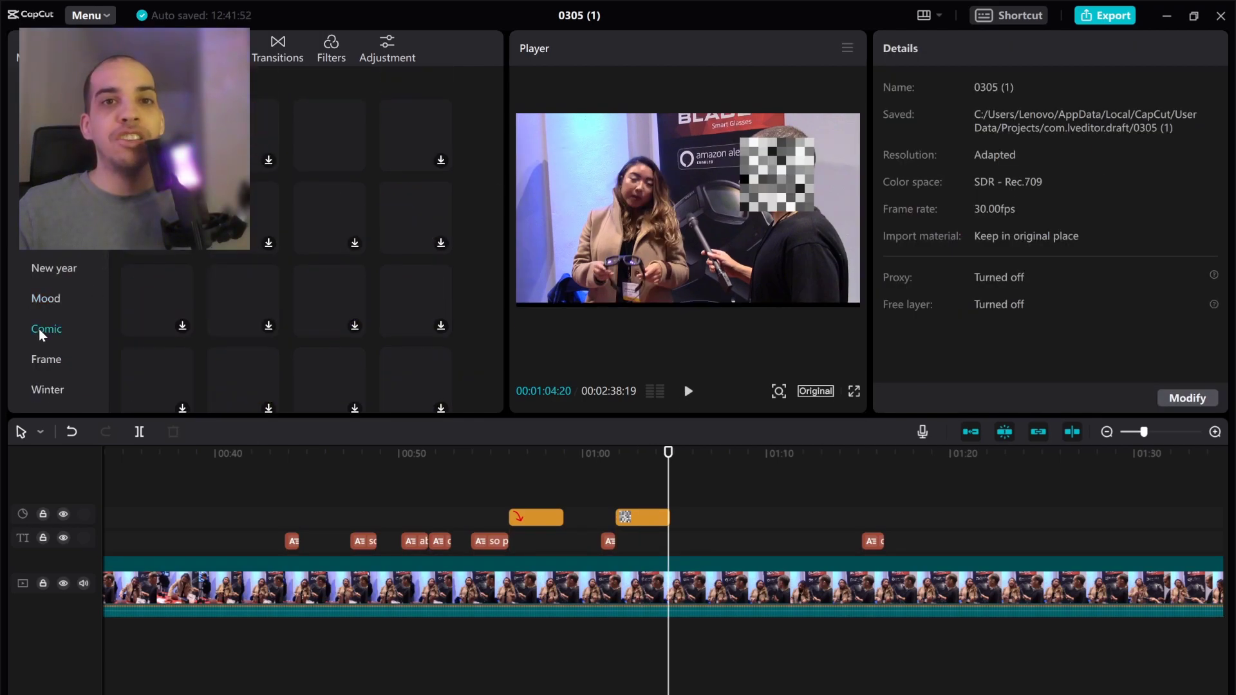
scroll(down, 3)
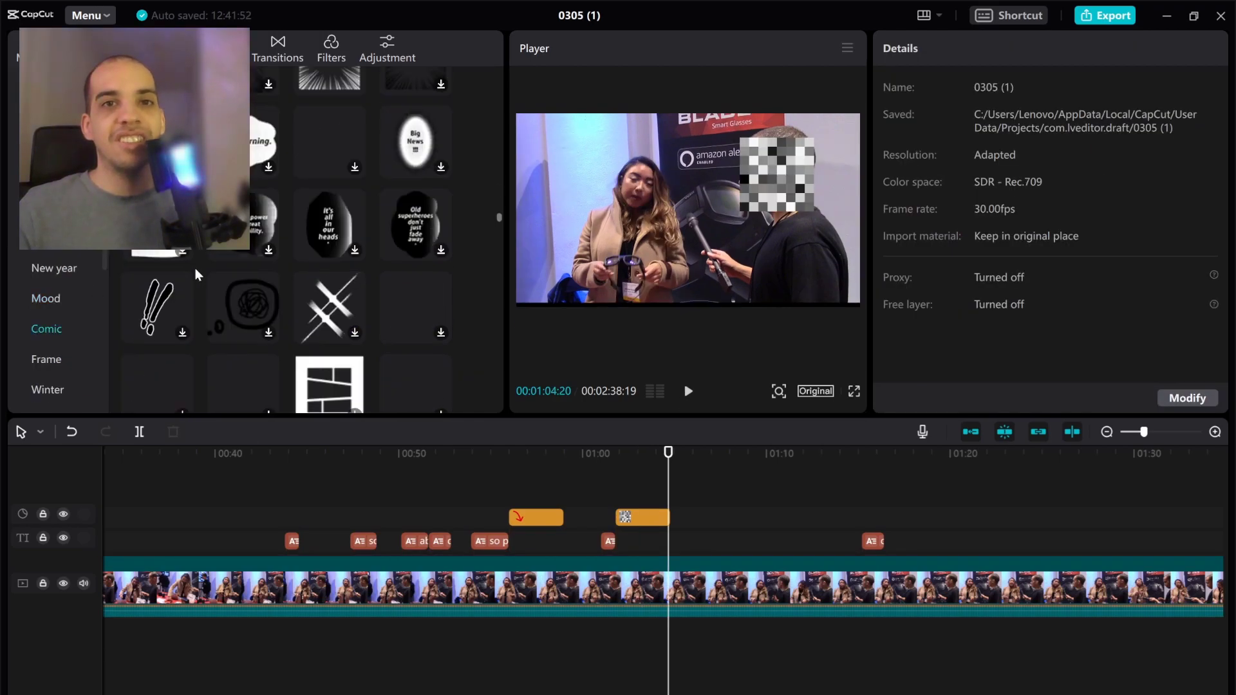
scroll(down, 3)
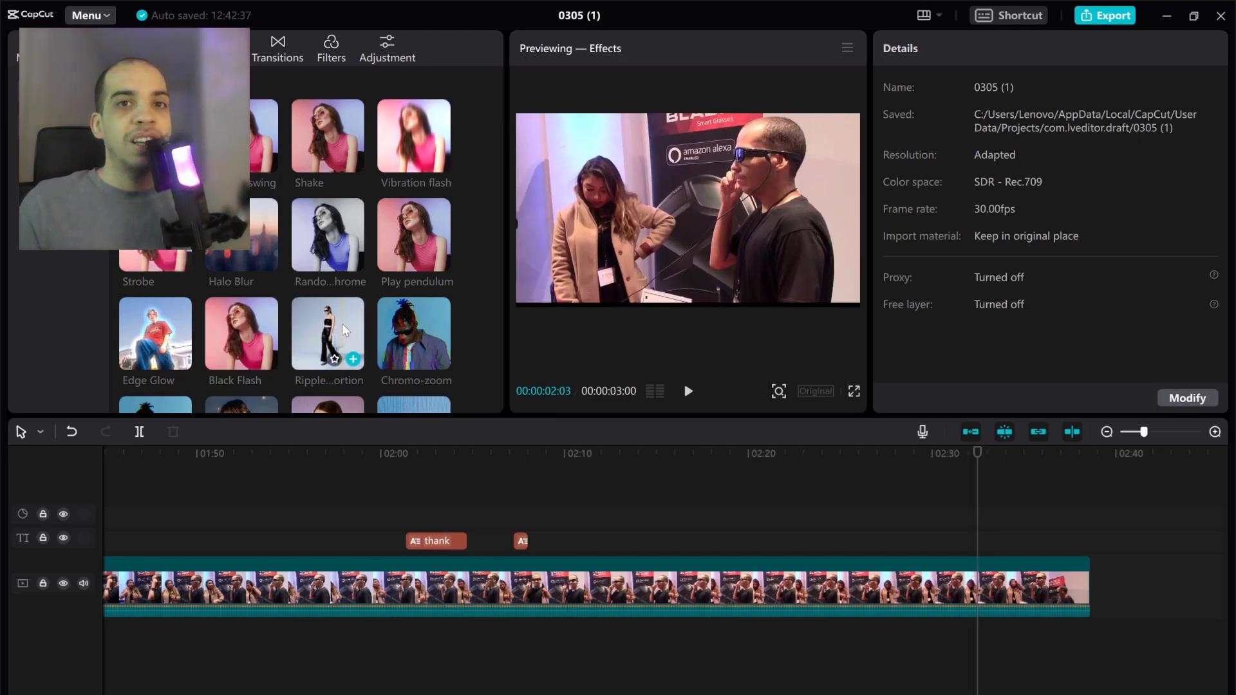
Scroll through the video effects library to preview effects.
scroll(down, 3)
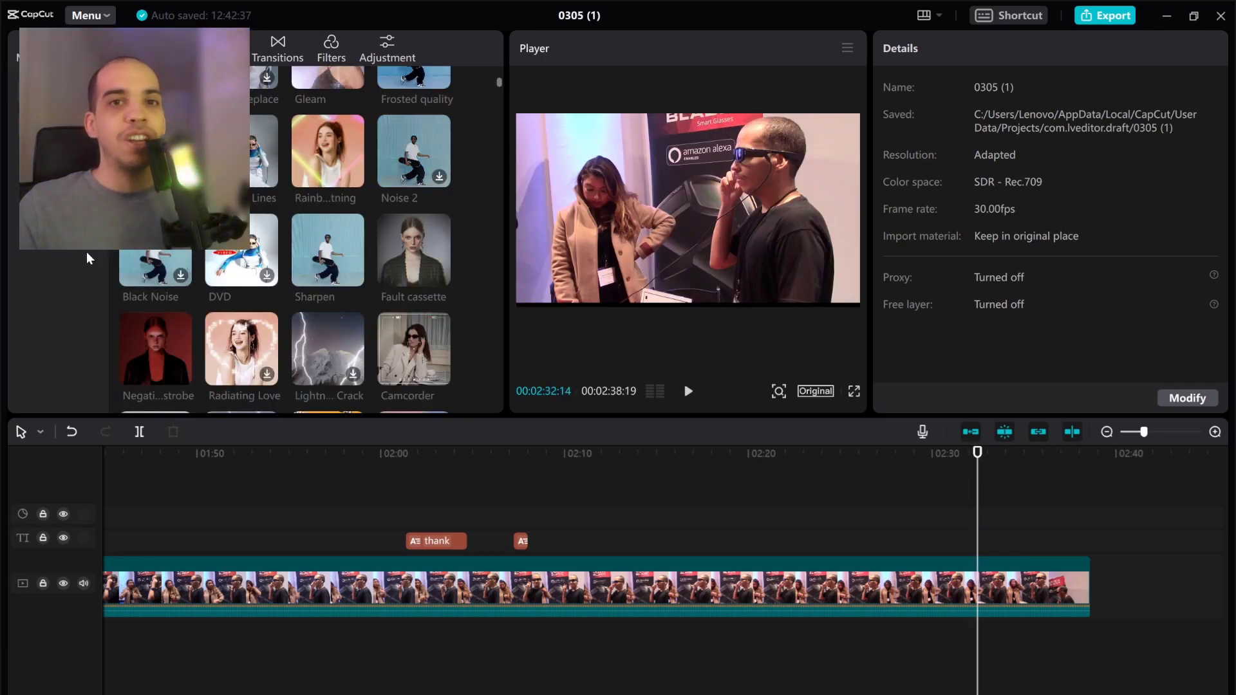
scroll(down, 3)
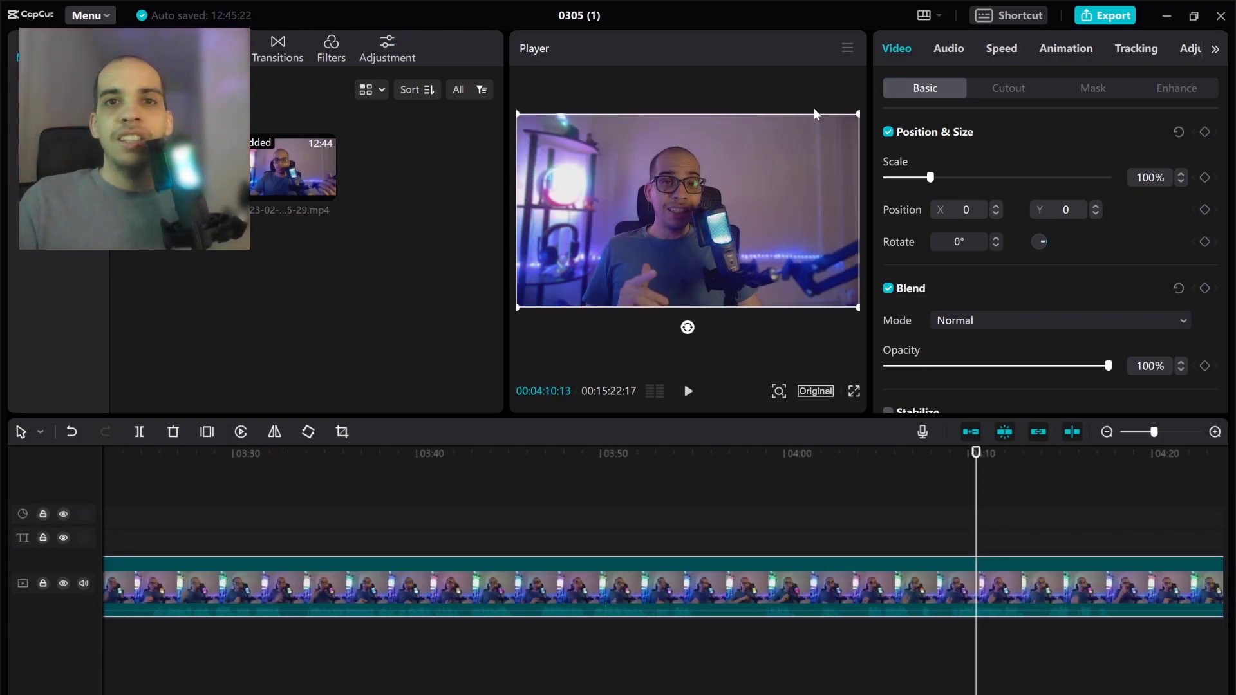
Set the webcam clip's brightness to 34 under Adjustment > Basic.
click(387, 47)
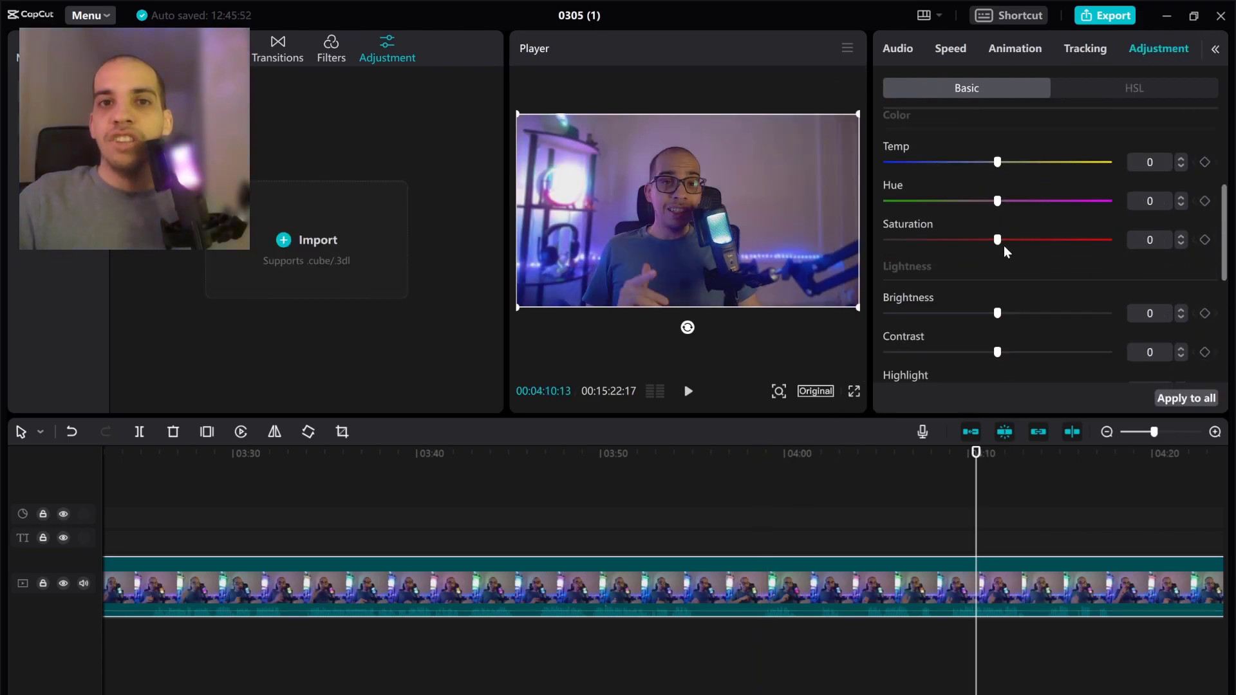
scroll(down, 3)
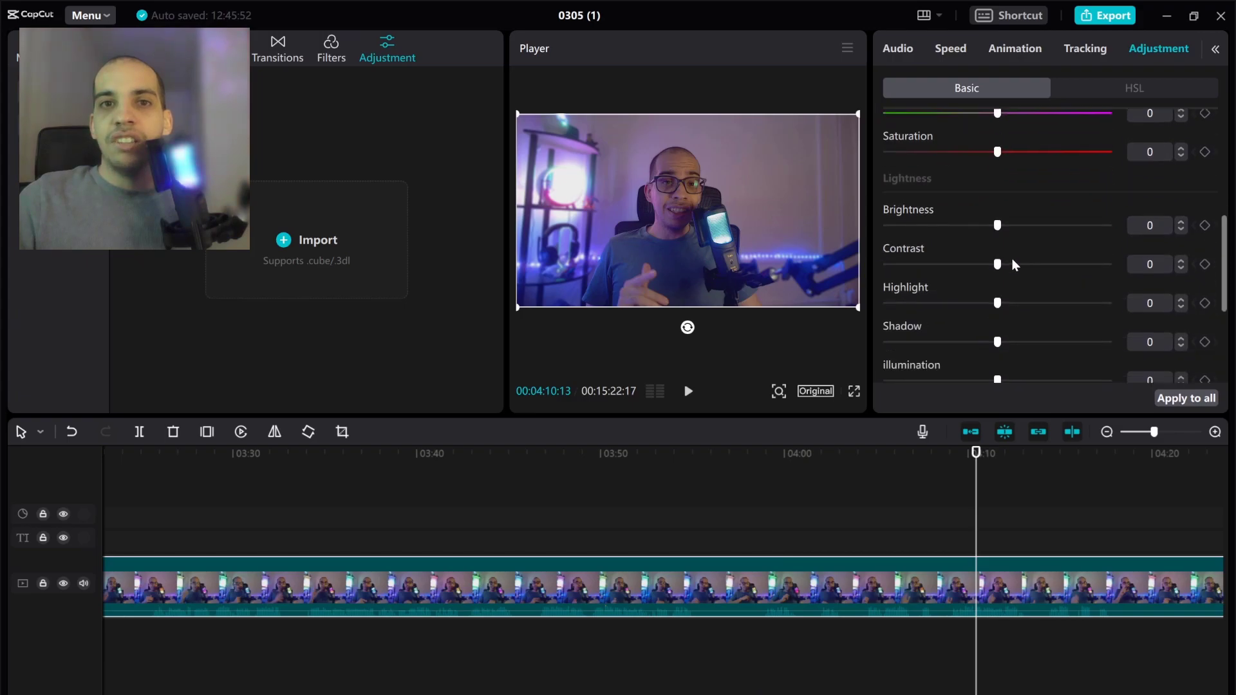
drag(997, 224, 1058, 154)
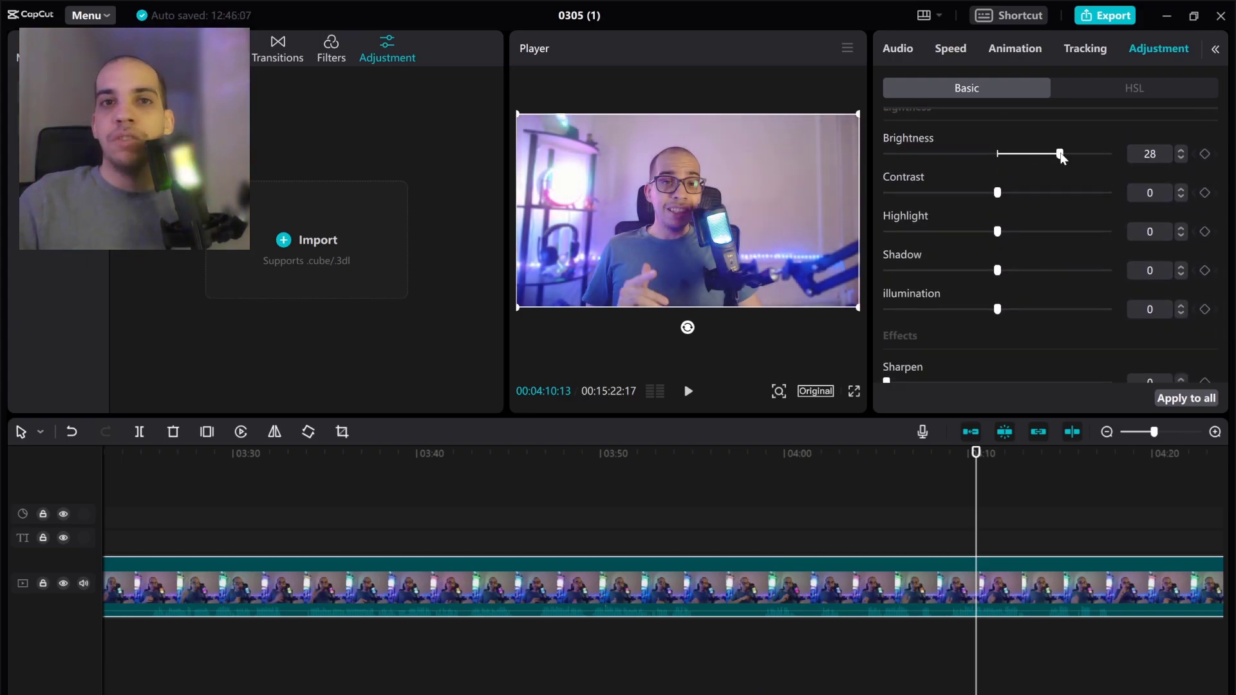
drag(1060, 154, 1070, 154)
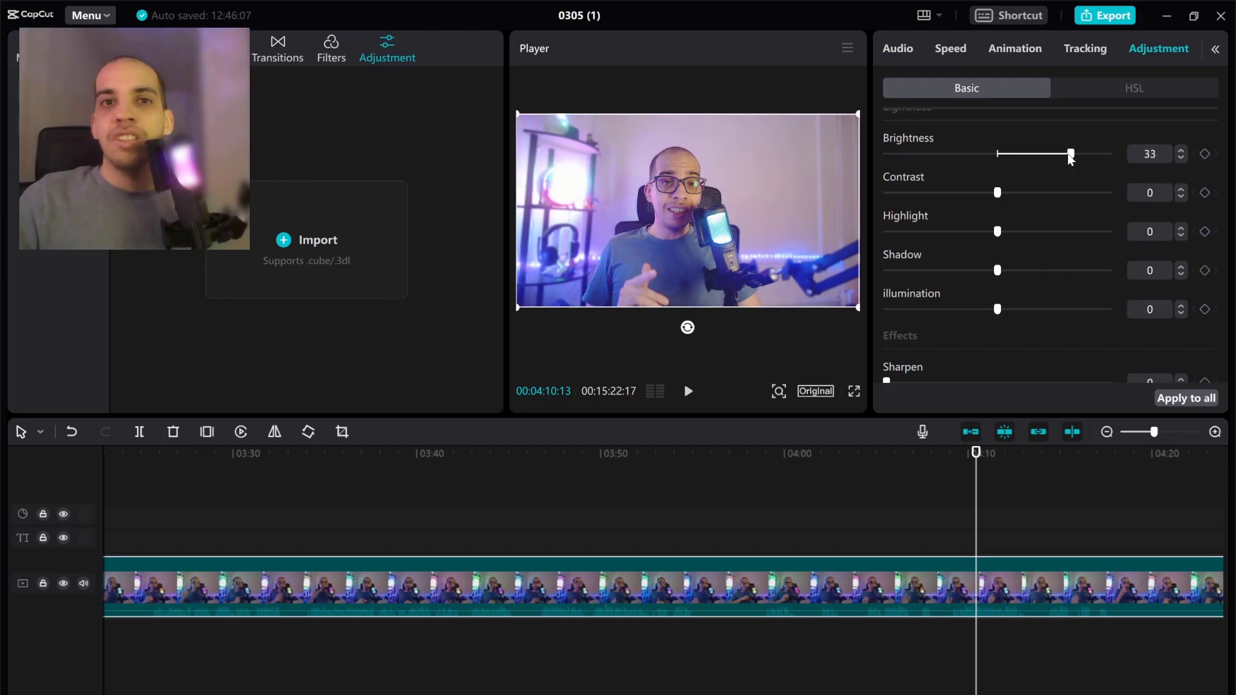
drag(1070, 154, 1087, 154)
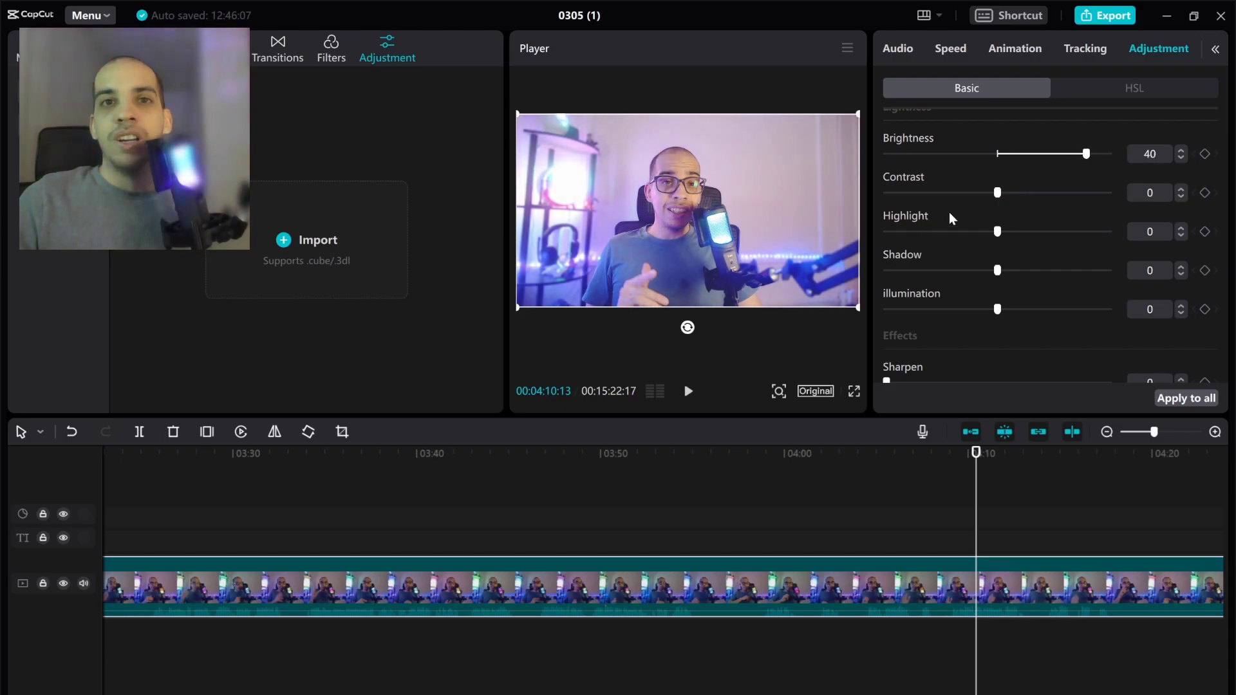
drag(1086, 154, 1072, 154)
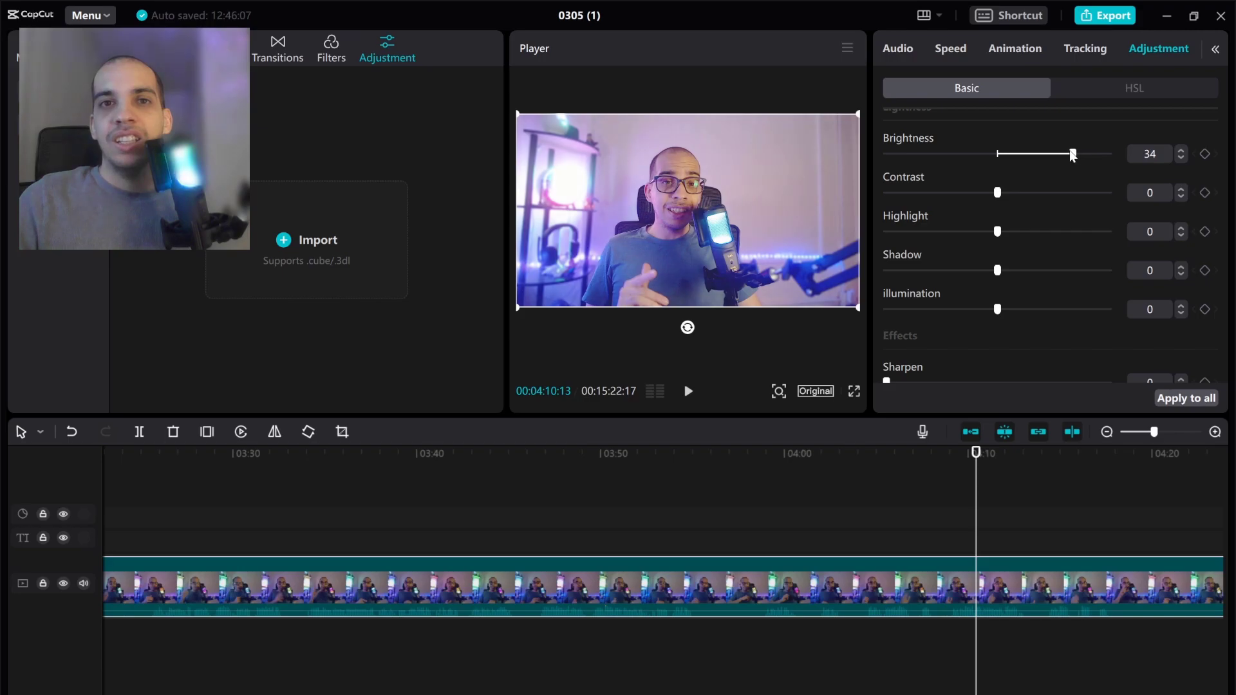
scroll(down, 3)
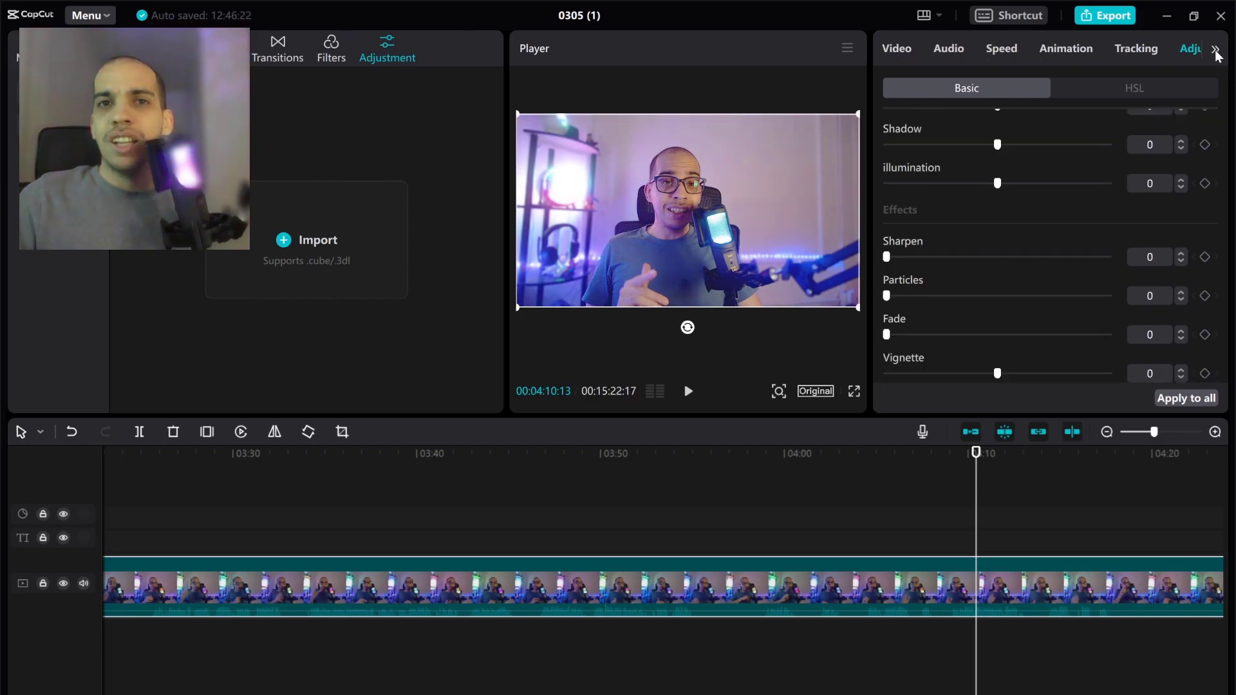
click(896, 48)
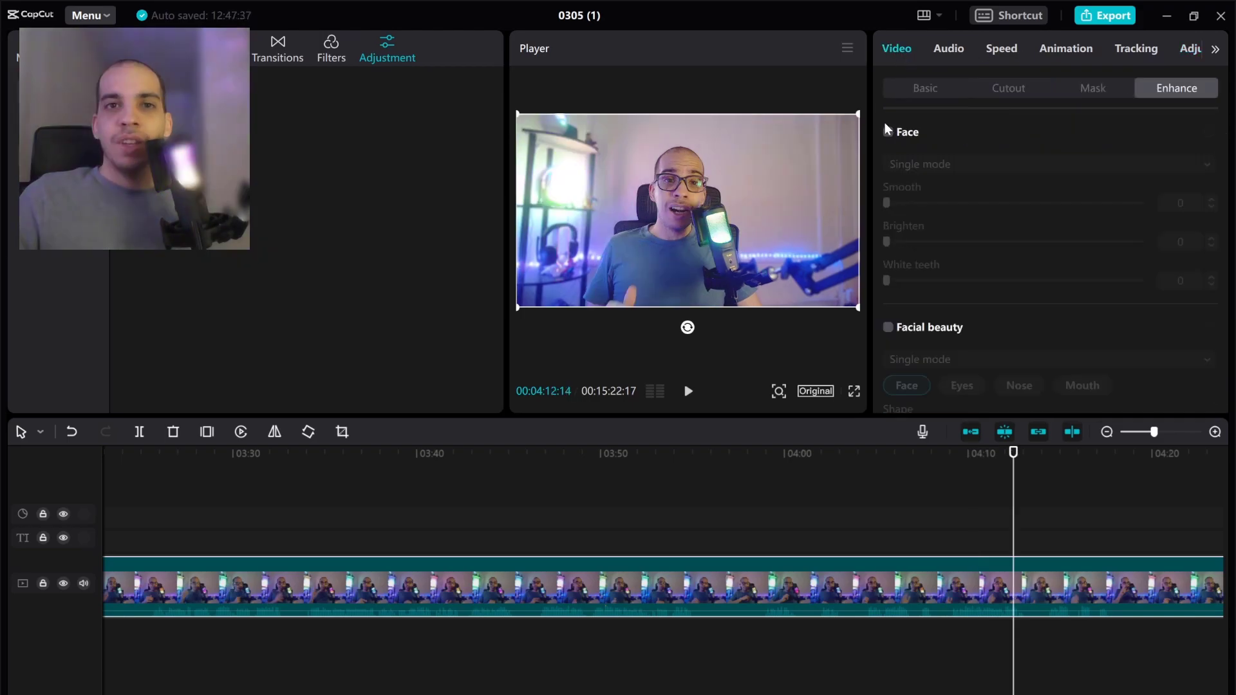
Turn on face retouching and push skin smoothing to nearly 100.
click(887, 131)
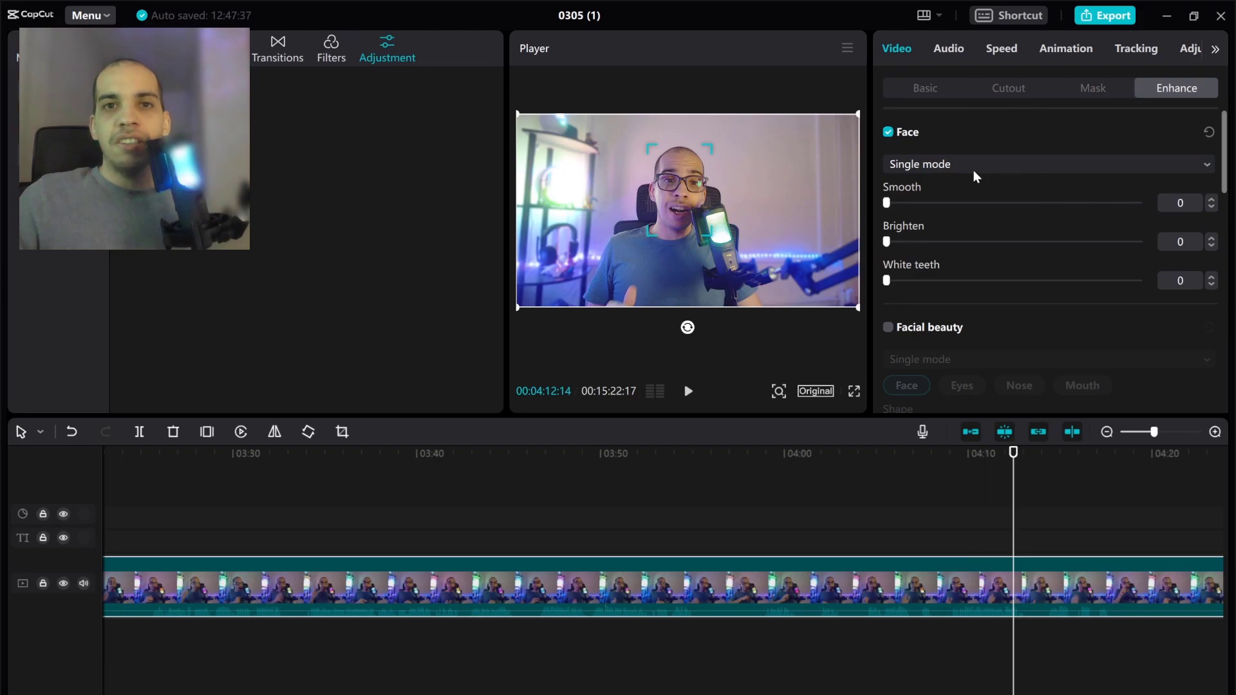
drag(886, 202, 1095, 203)
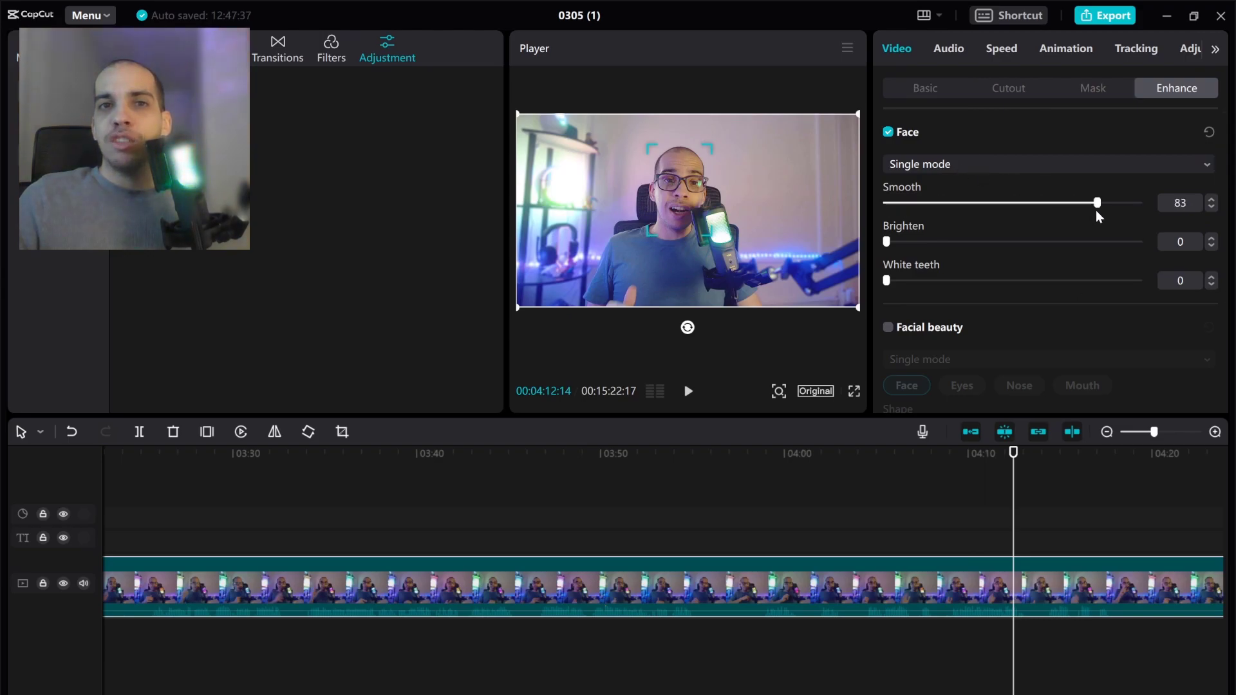
drag(1096, 203, 1137, 203)
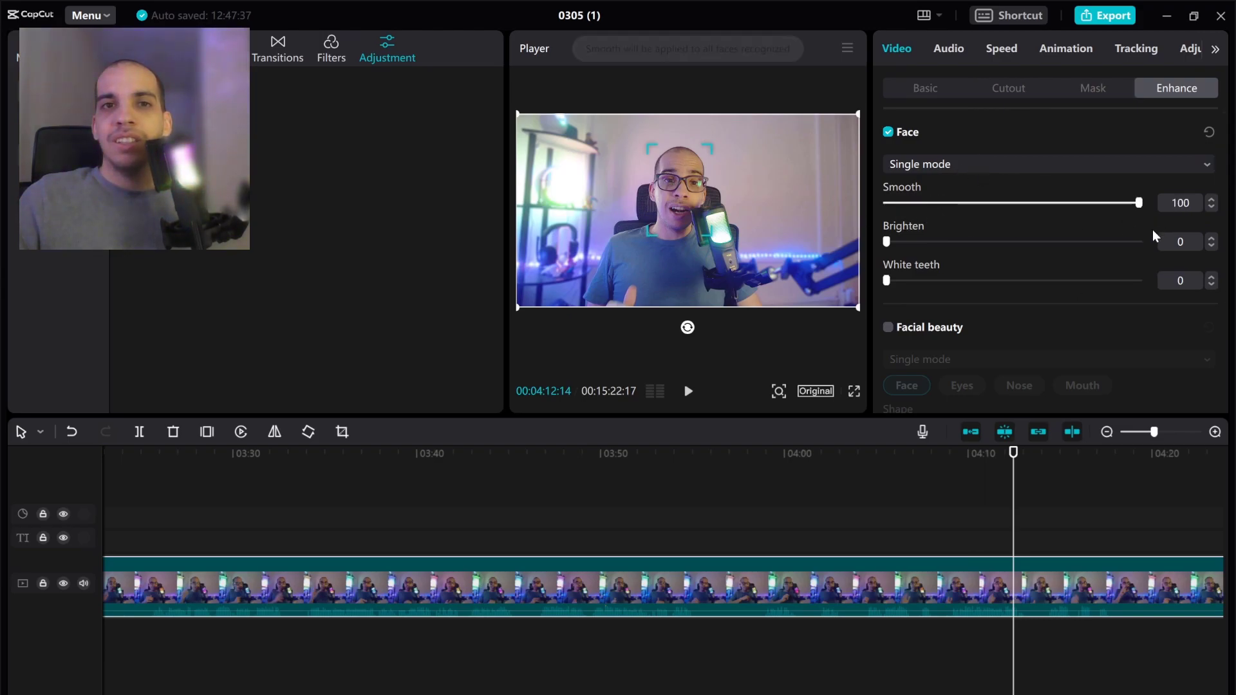
drag(1139, 203, 1134, 202)
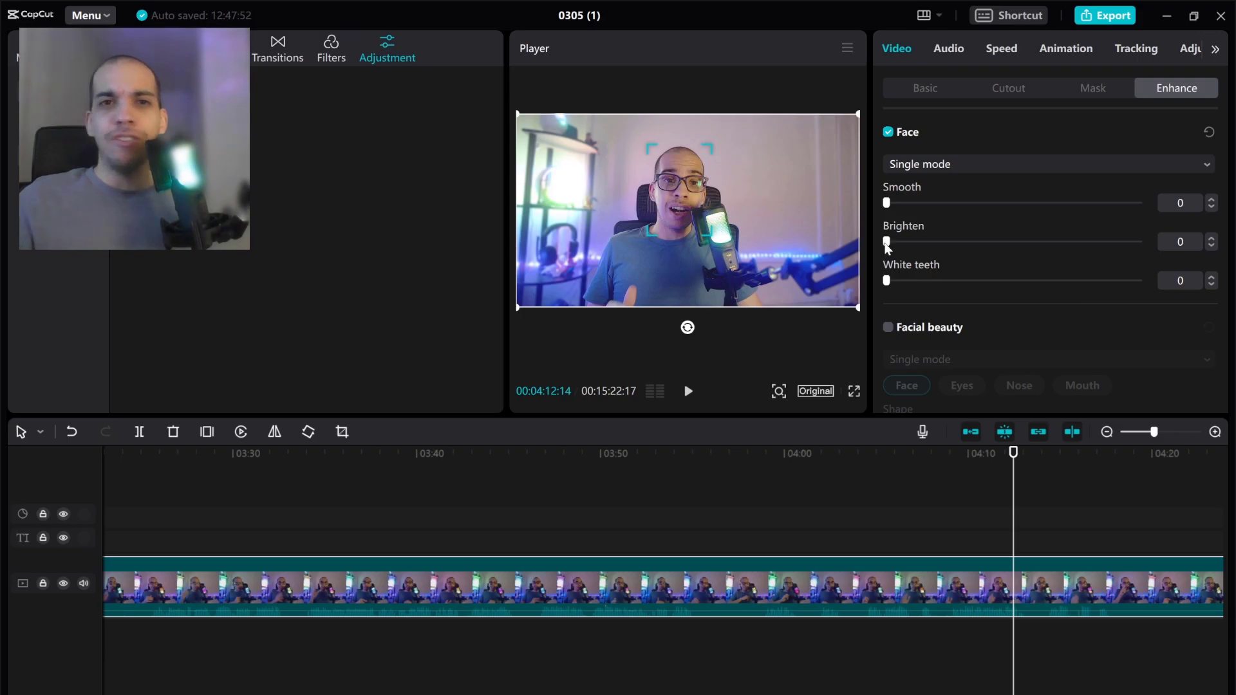
Enlarge the speaker's eyes with the Big Eyes slider at 82.
scroll(down, 3)
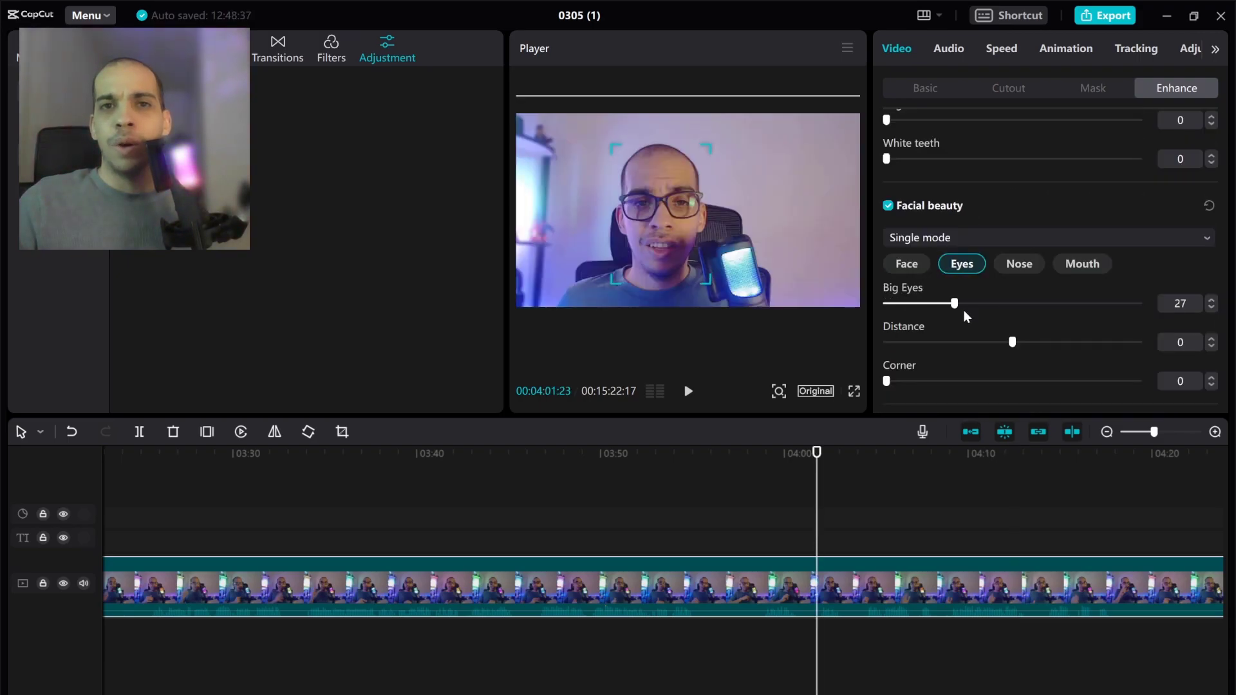
drag(954, 304, 1095, 303)
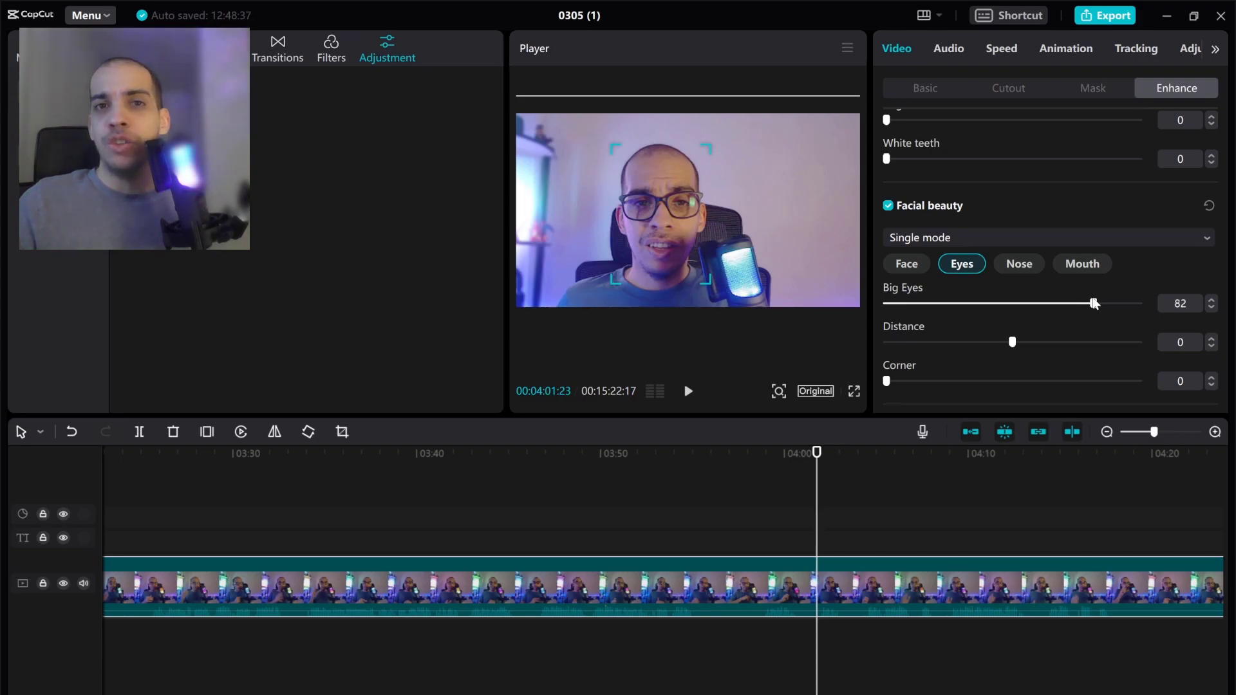
drag(1093, 303, 1137, 303)
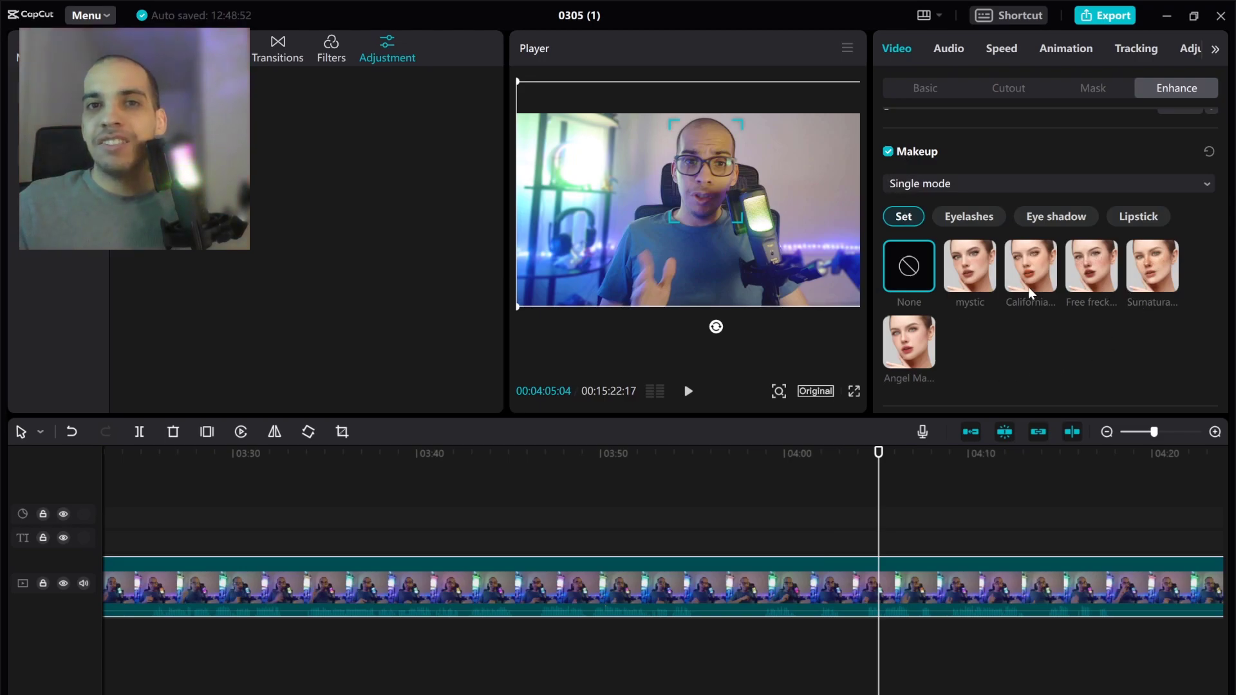
Apply the mystic makeup preset to the speaker's face.
click(969, 267)
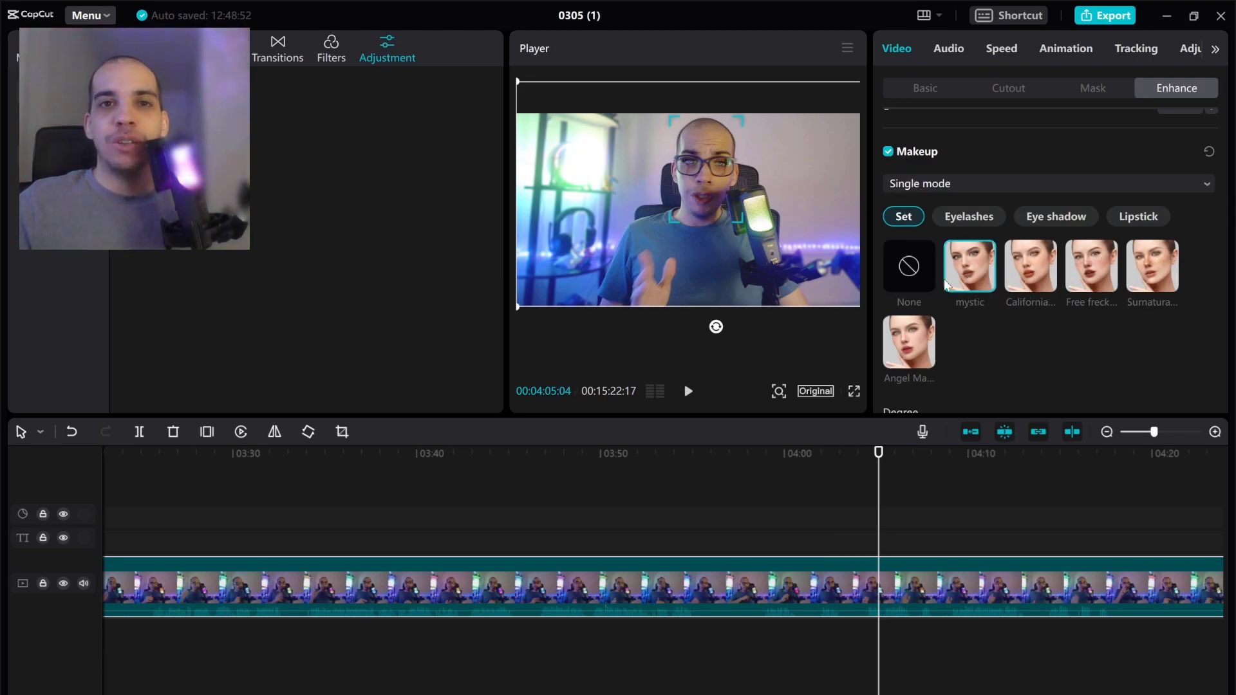
click(908, 344)
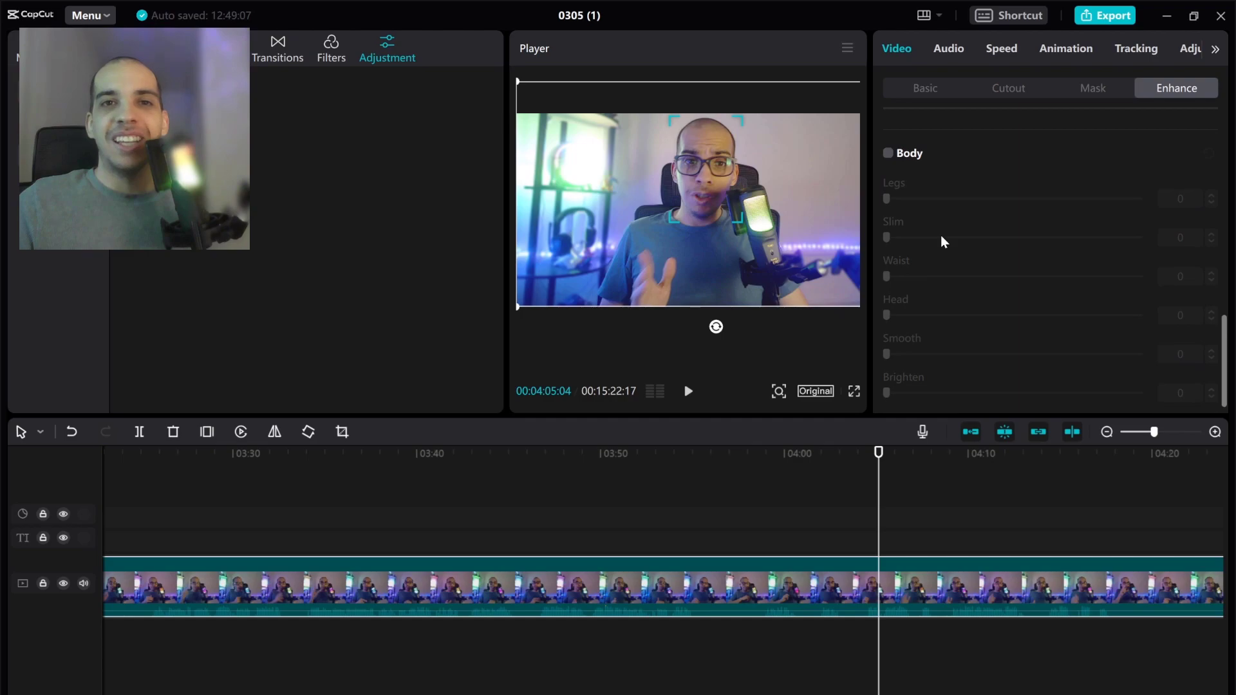
Test the Slim, Waist and Head body sliders, then return each to zero.
drag(886, 237, 995, 237)
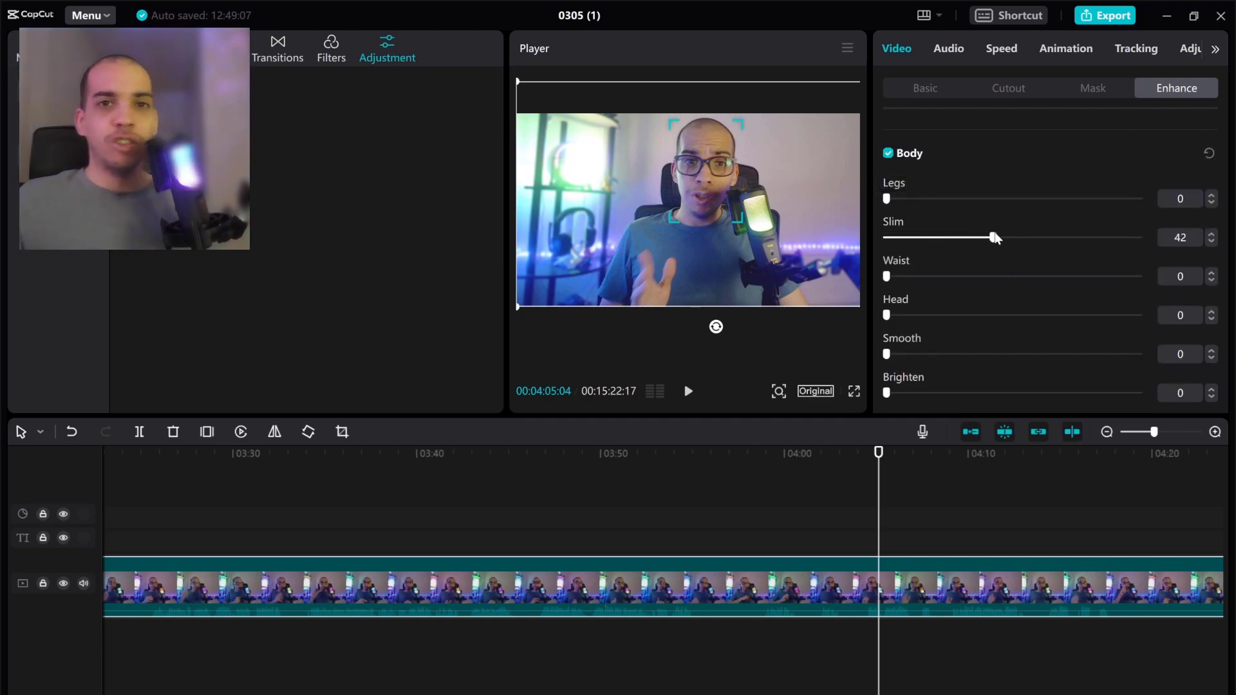
drag(994, 238, 1069, 238)
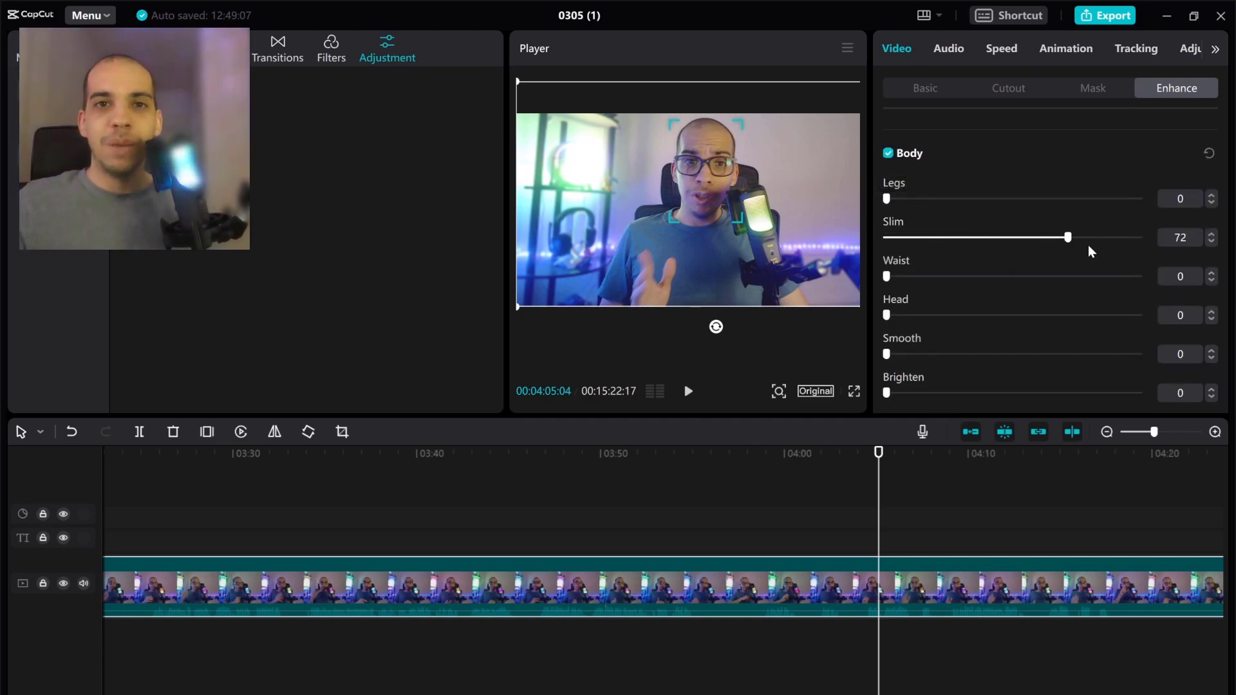
drag(885, 276, 1029, 276)
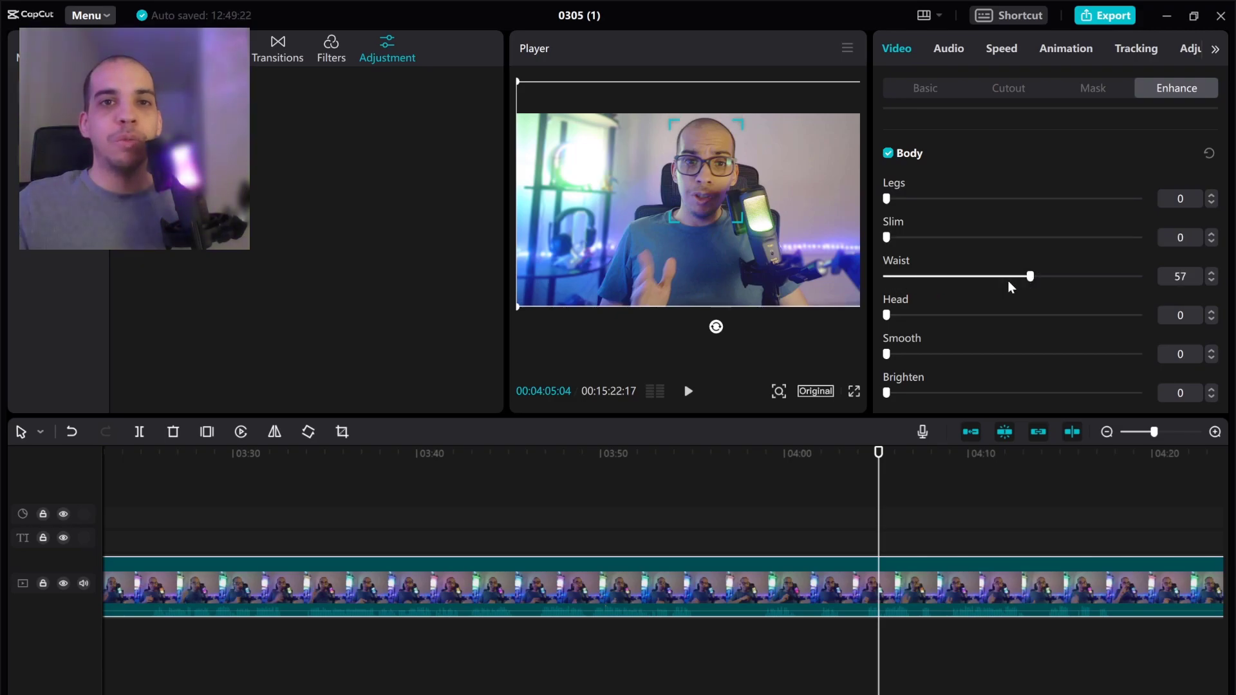
click(1209, 139)
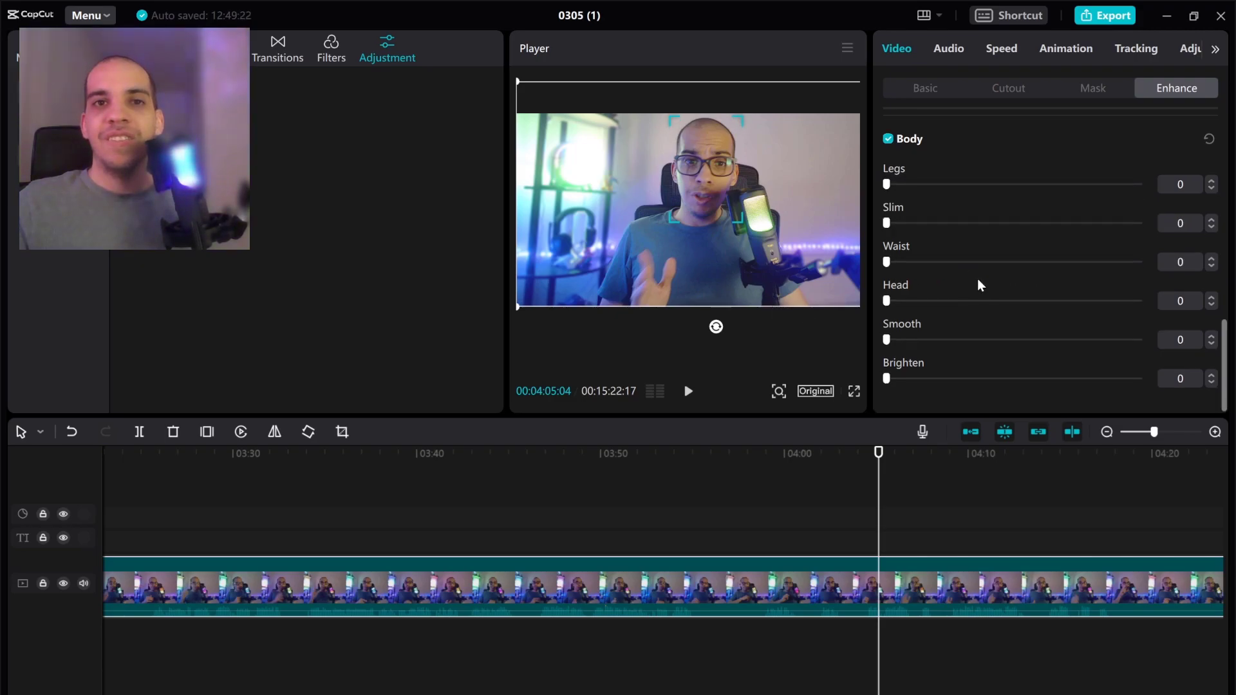
drag(886, 301, 1035, 301)
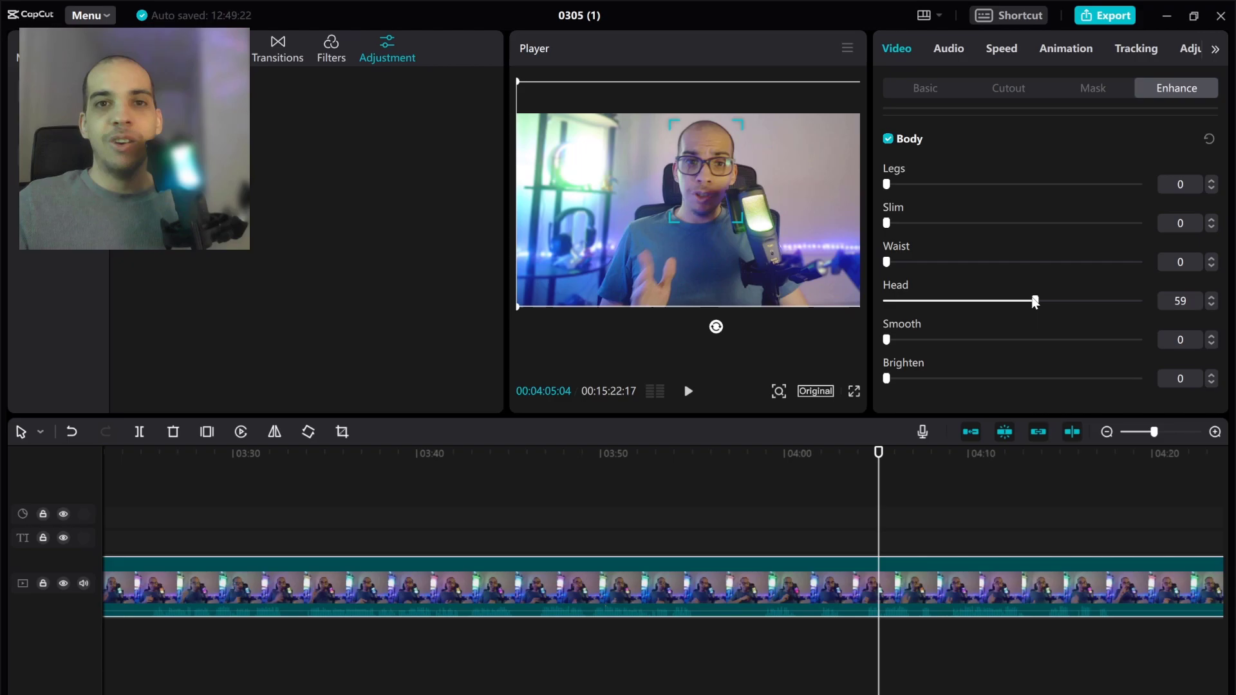
drag(1035, 300, 1139, 300)
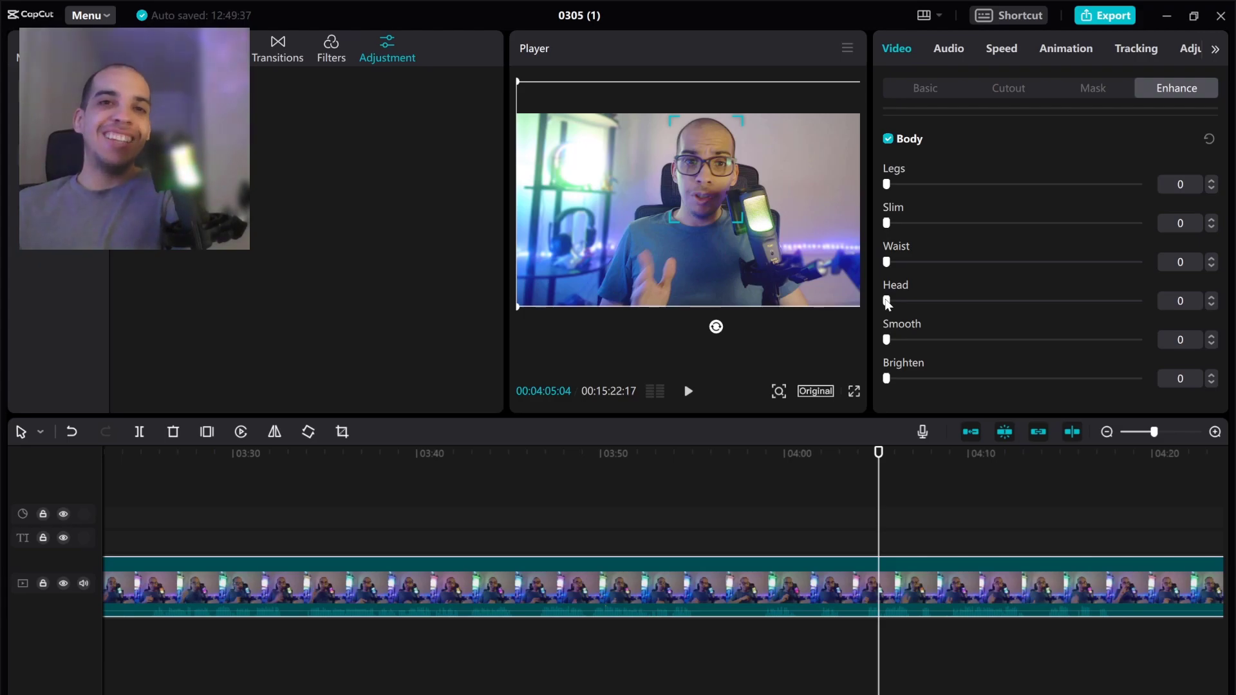
drag(886, 300, 1102, 301)
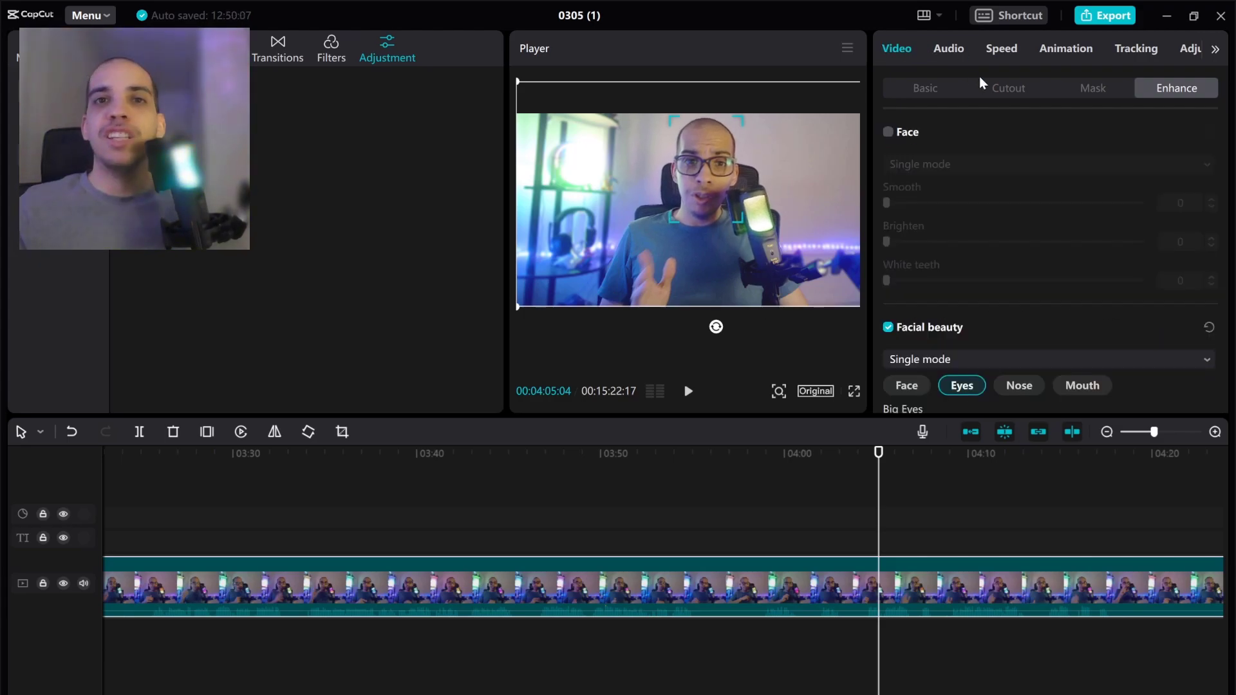
Switch on Auto cutout in the Cutout tab for the webcam clip.
click(926, 88)
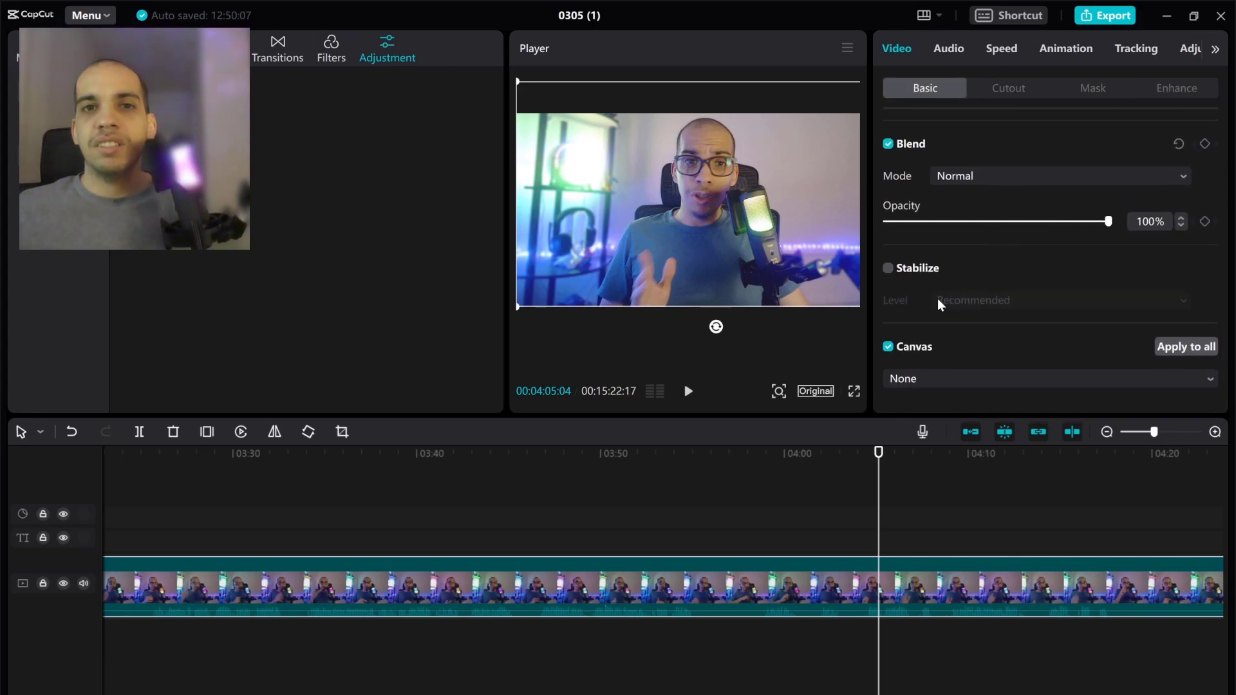
click(1008, 88)
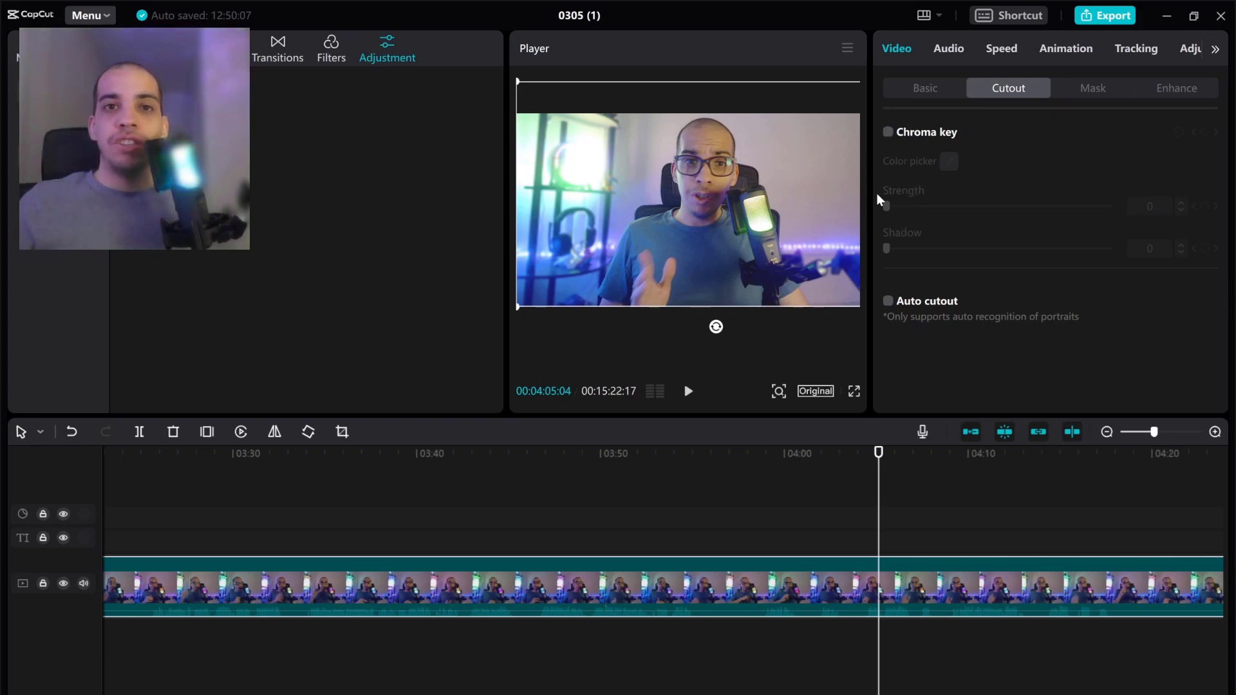
click(888, 301)
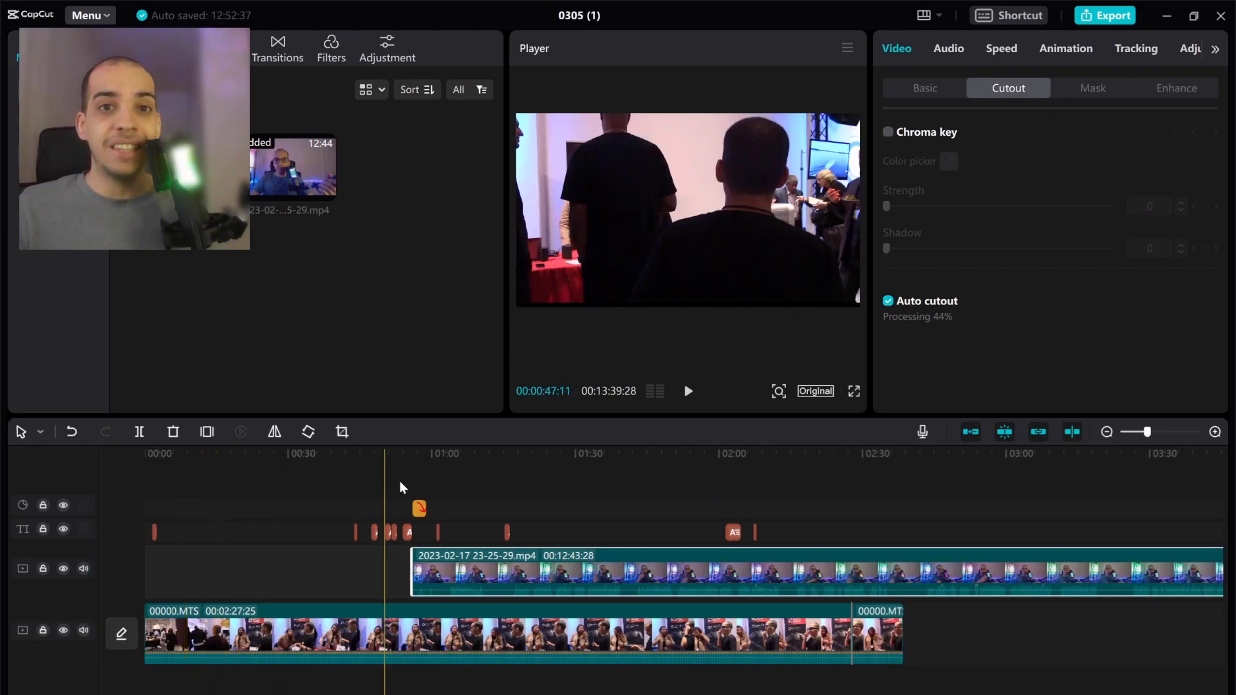
Move the webcam clip to the timeline start, layered over the event footage, while cutout processes.
click(583, 452)
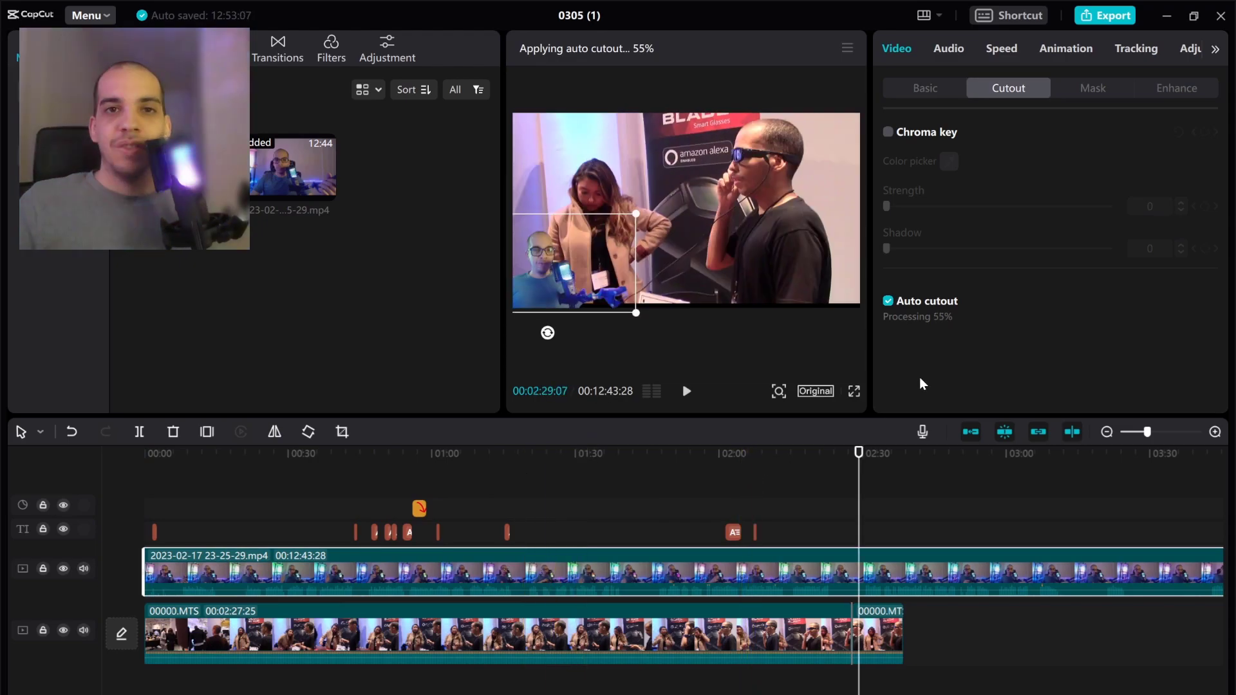
mouse_move(779, 335)
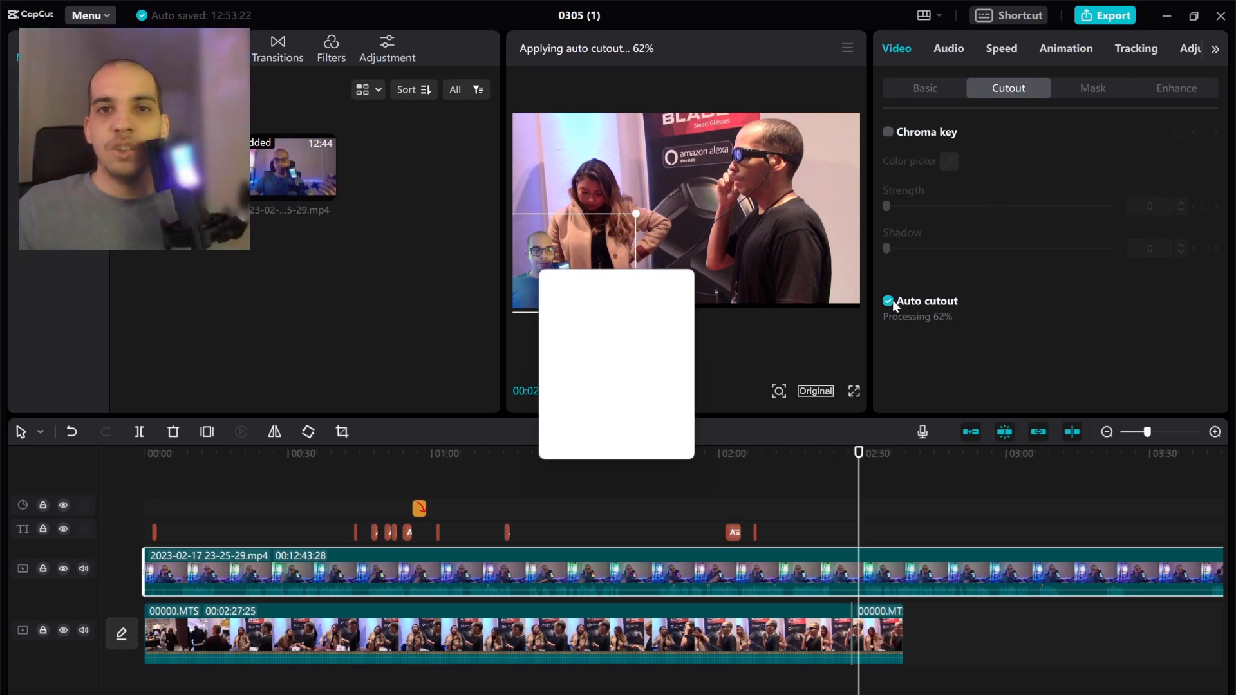
Turn off Auto cutout and apply a Circle mask for a small round webcam overlay.
click(1092, 88)
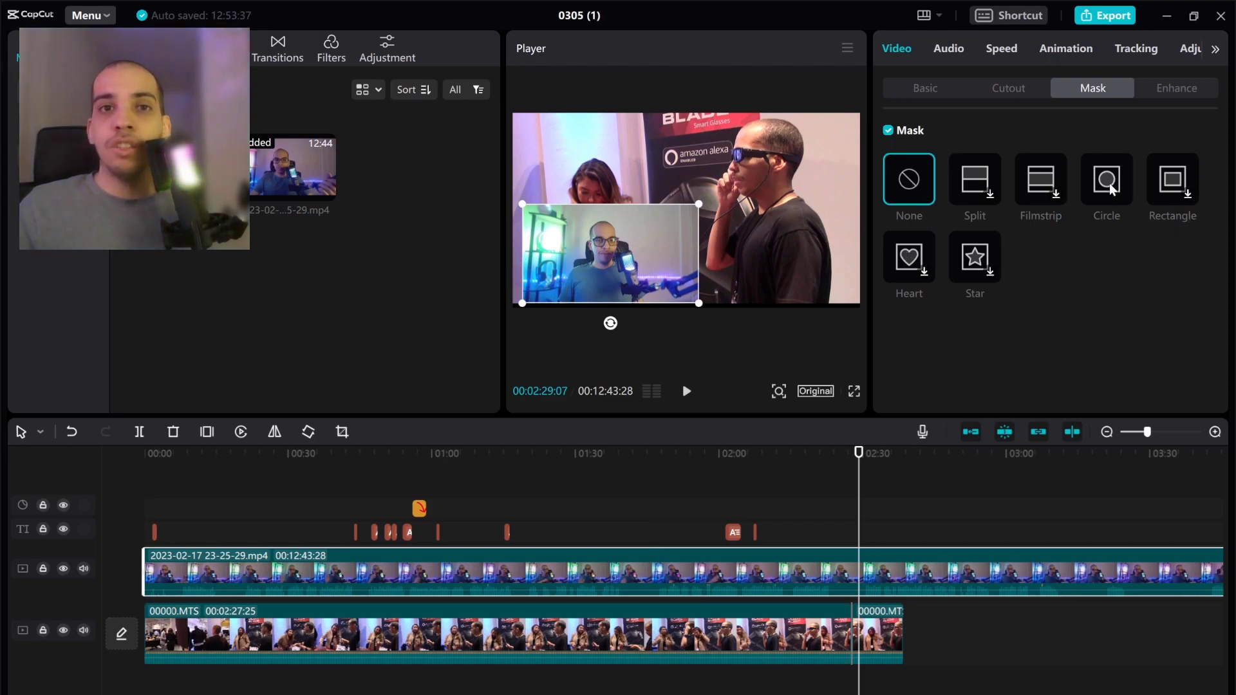
click(1105, 180)
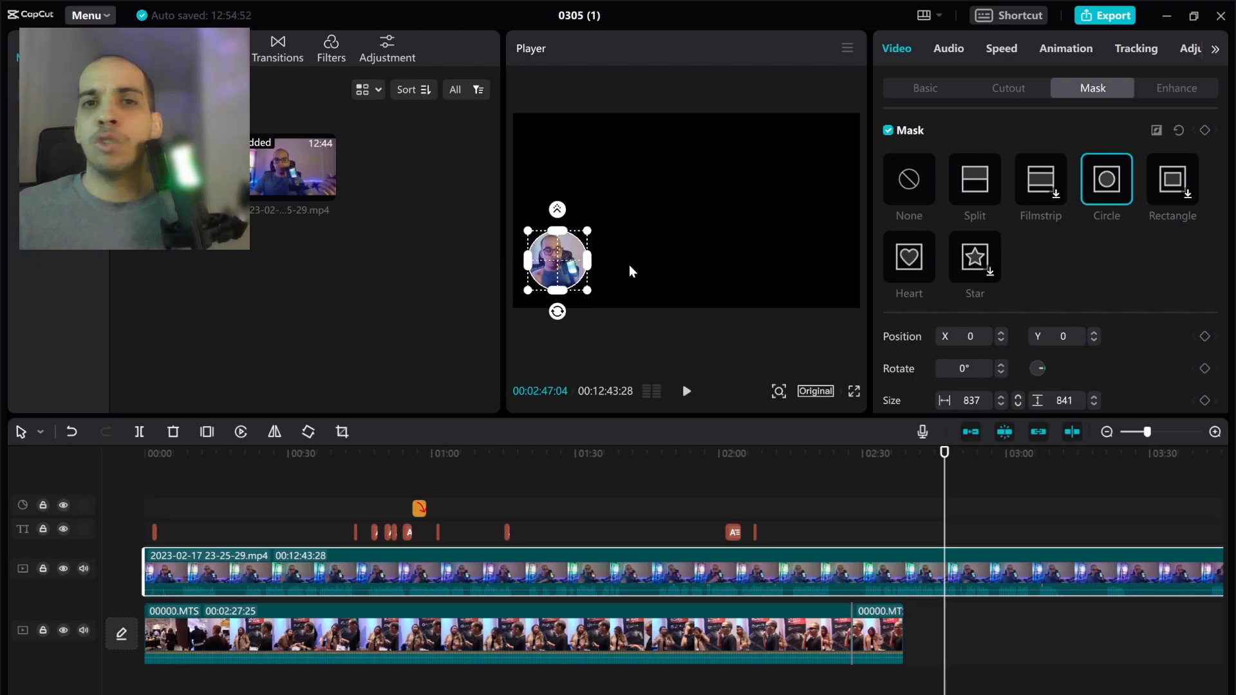
click(1175, 87)
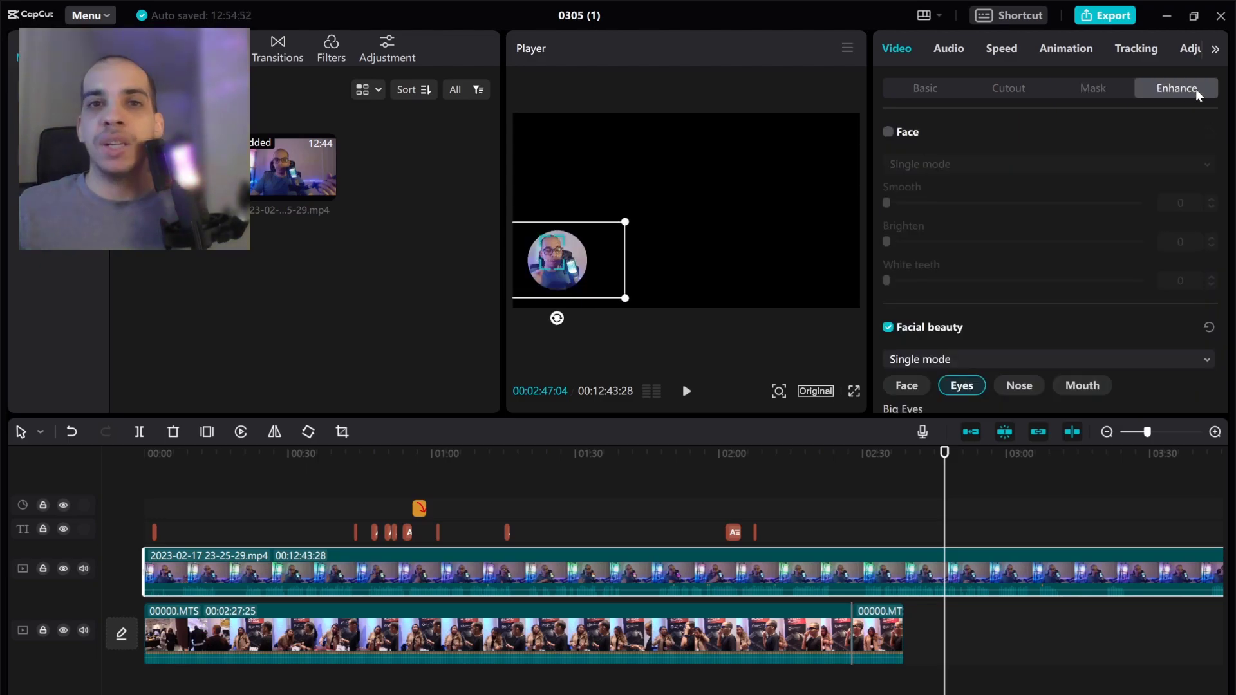
Add the rotating In animation to the circular webcam clip and play it from the start.
click(1066, 48)
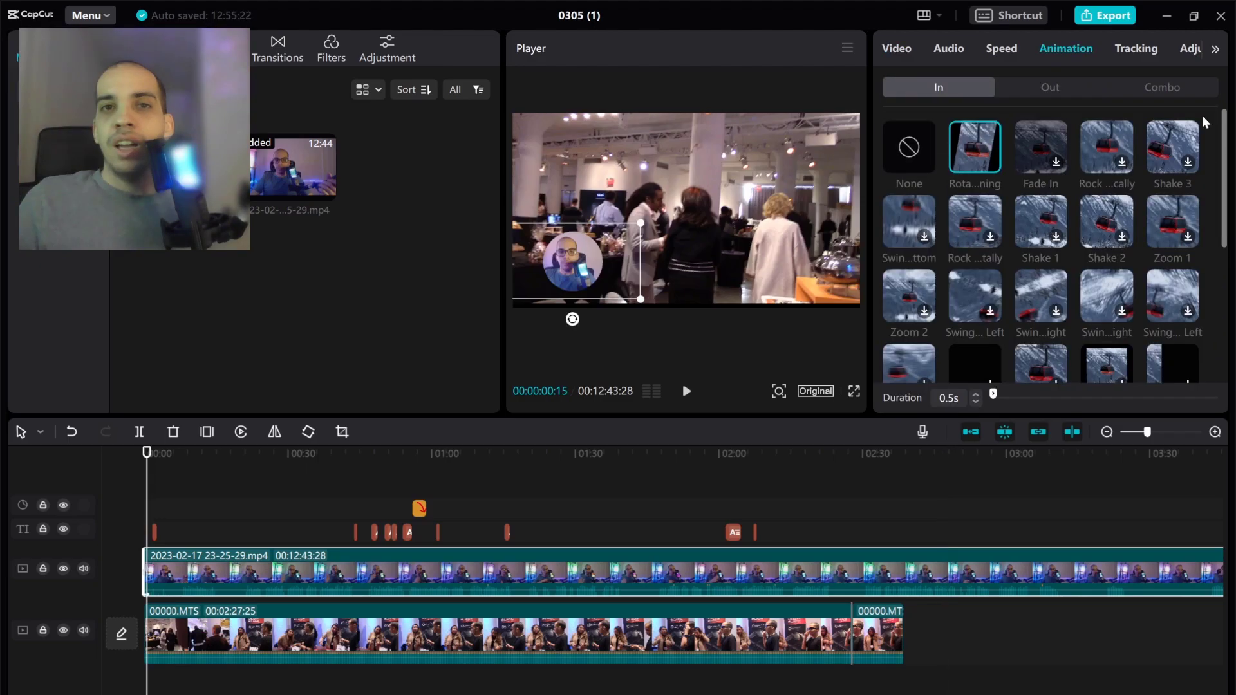
click(658, 454)
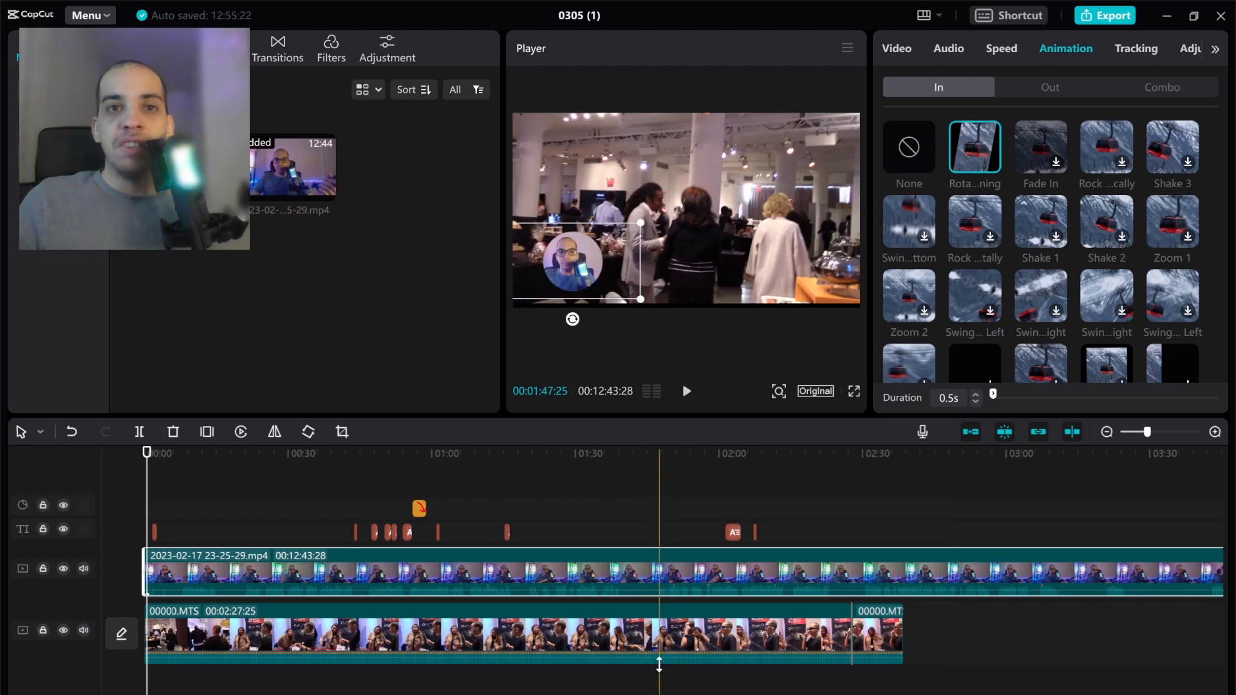
click(685, 391)
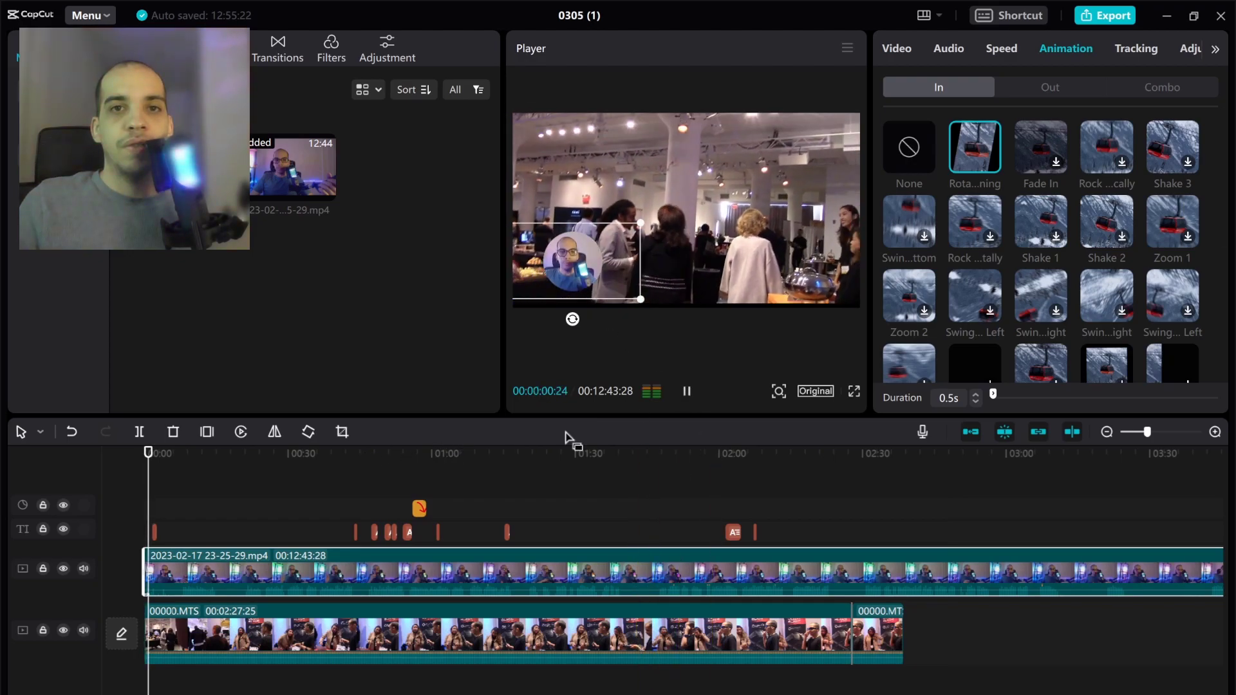
click(685, 391)
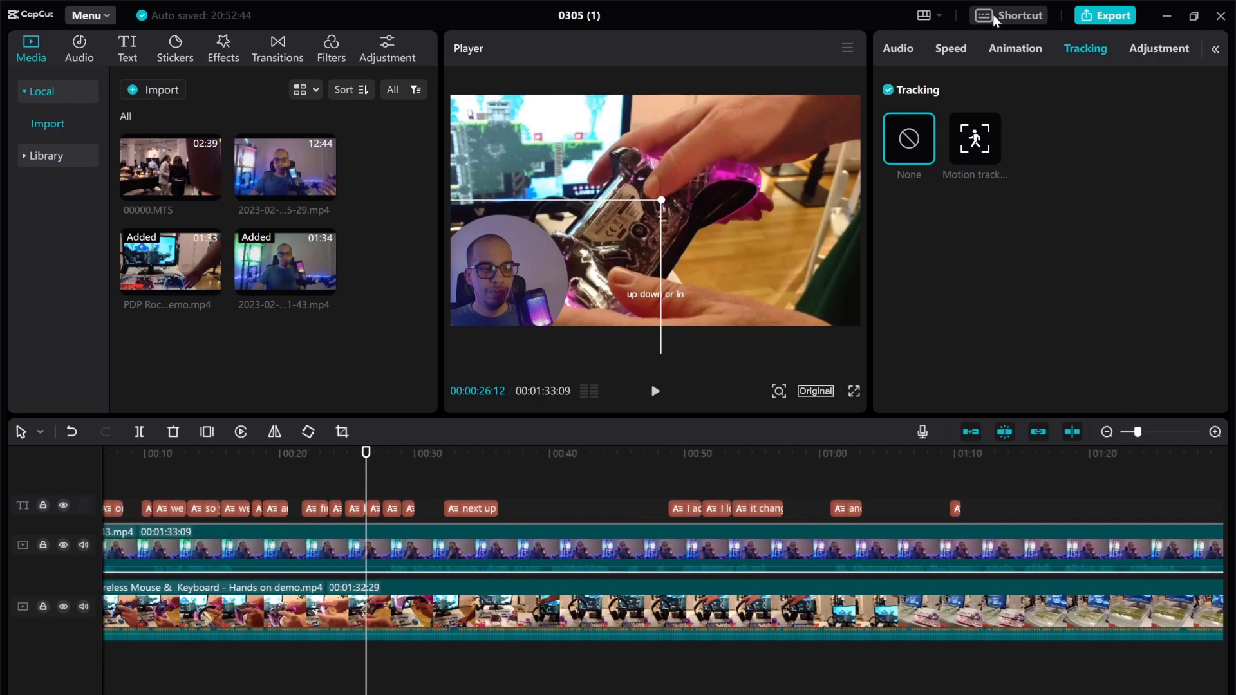
View the Tracking tab and product screenshots, then open capcut.com/editor with an untitled 9:16 project.
click(1018, 15)
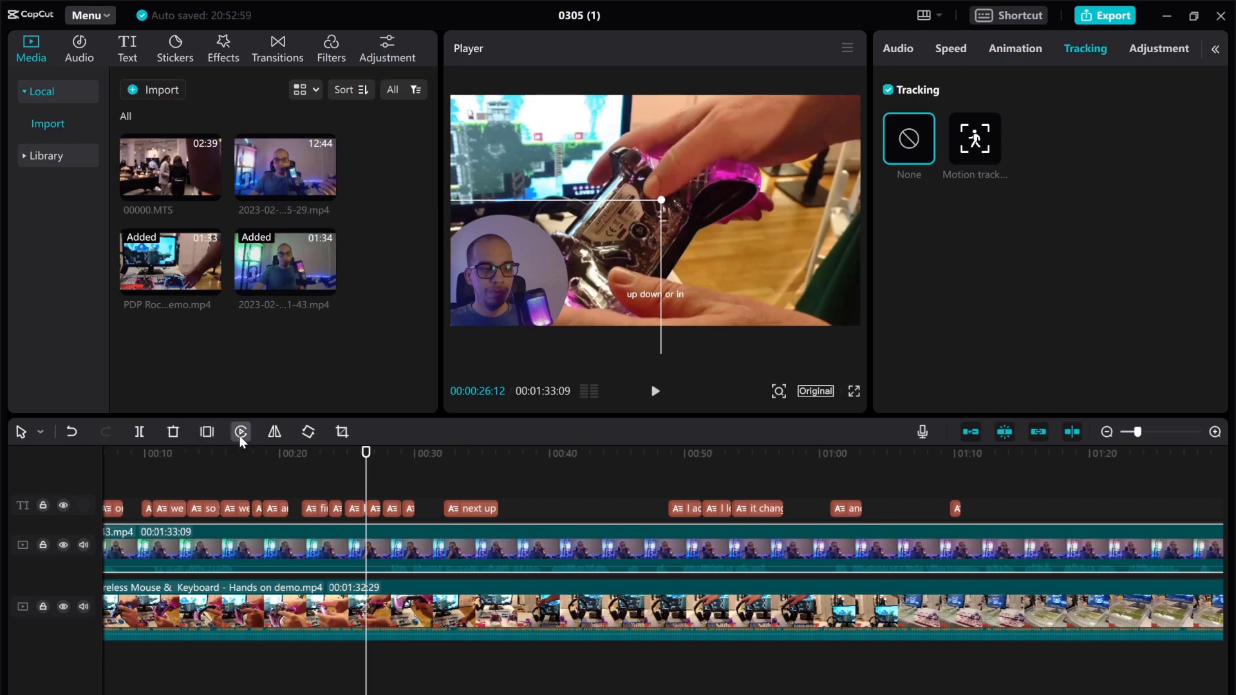
click(240, 432)
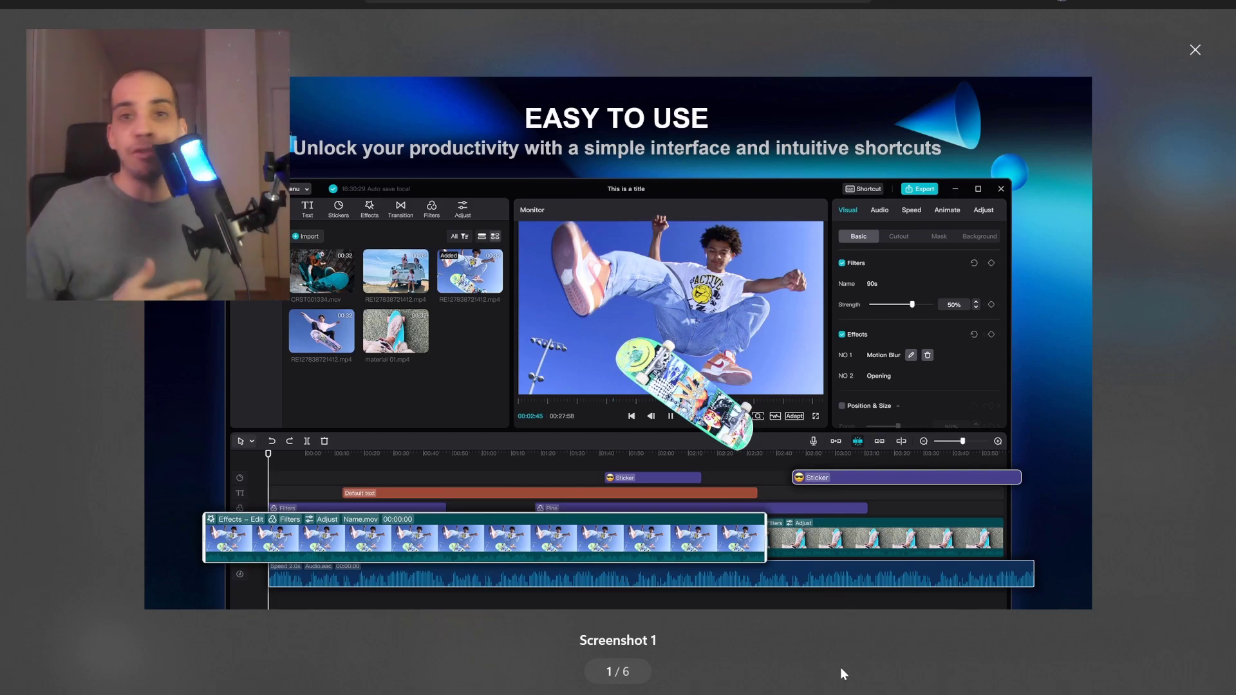
click(1195, 49)
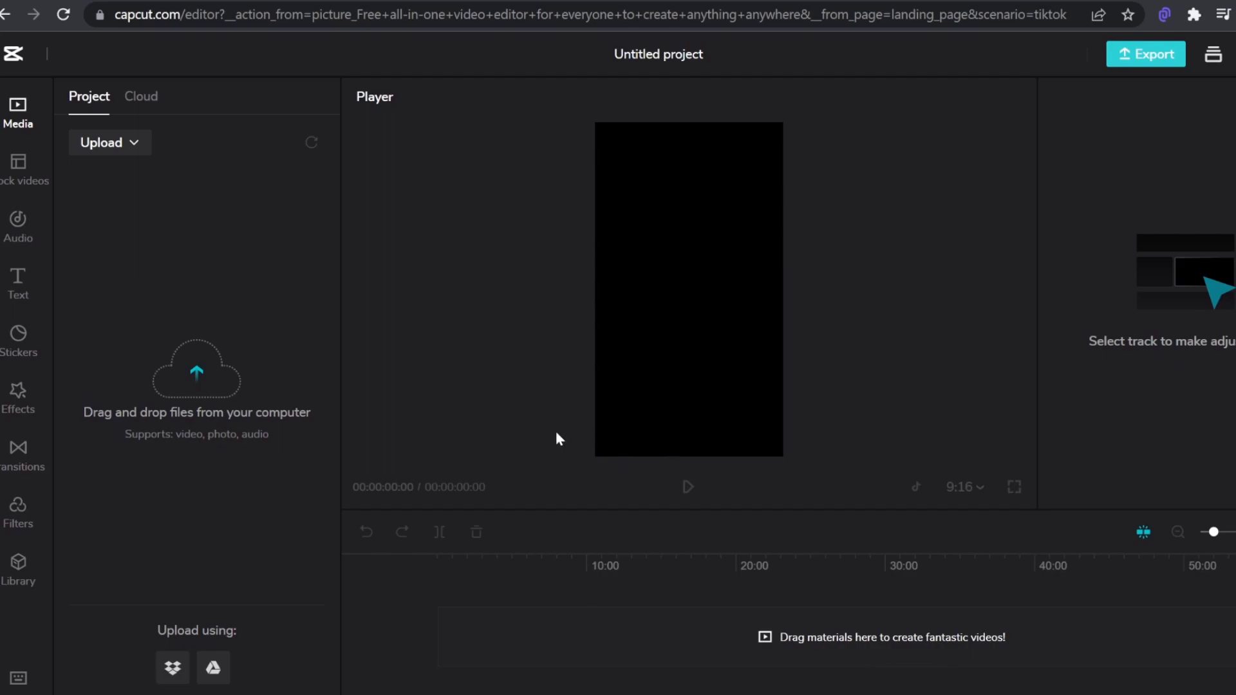
mouse_move(555, 433)
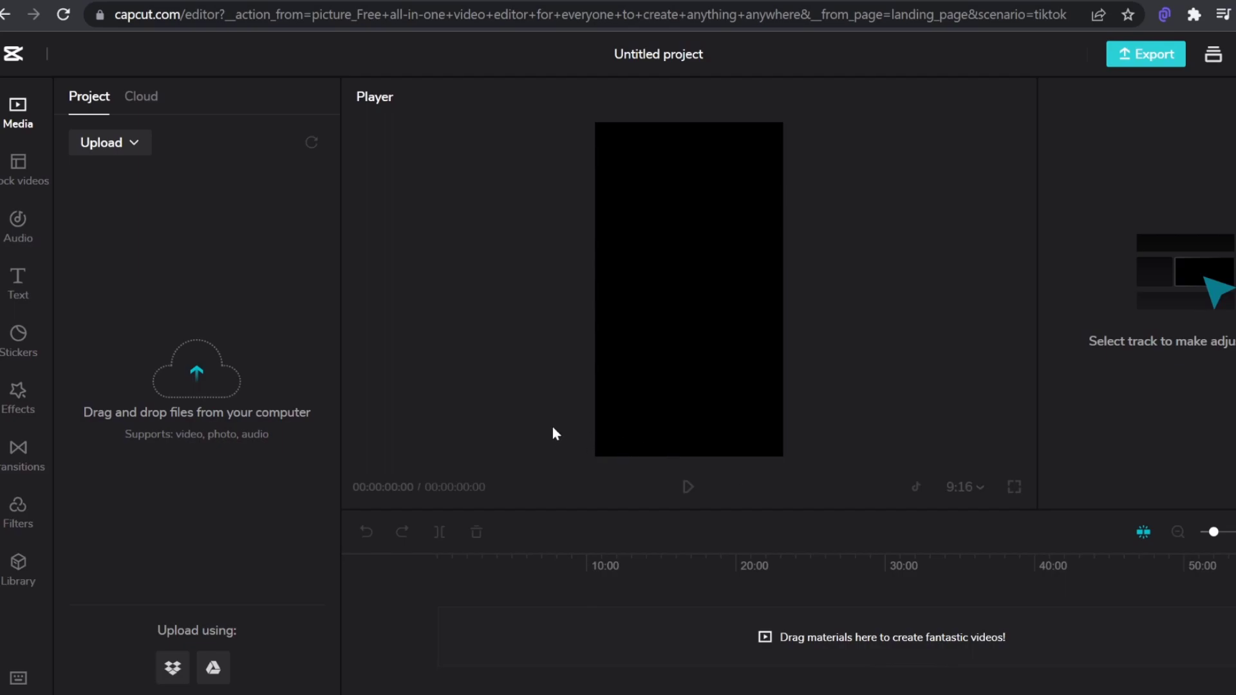